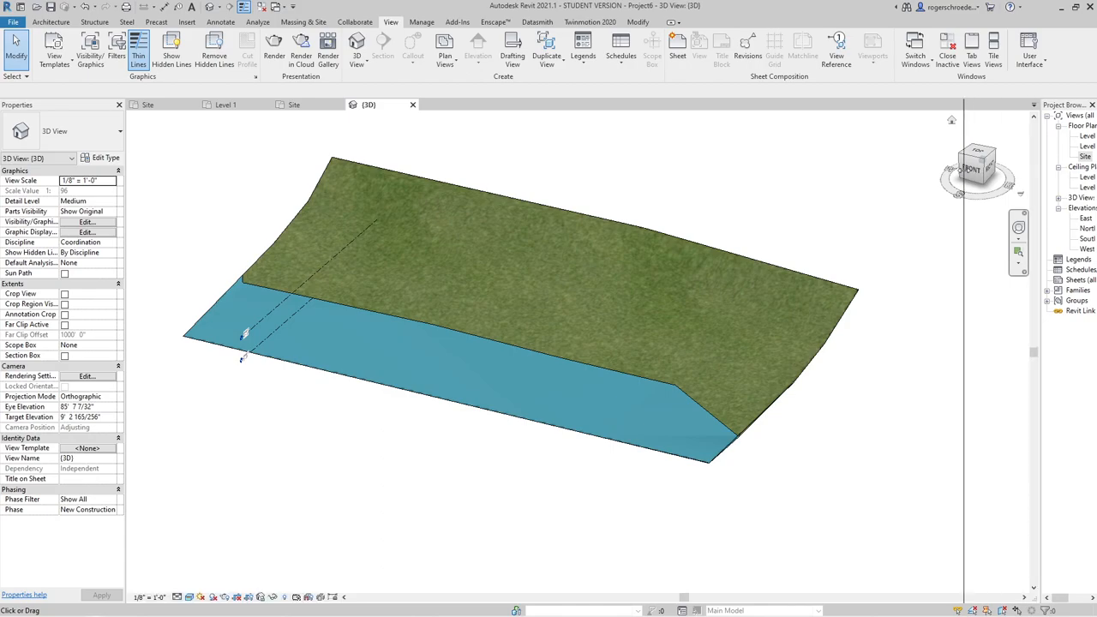
Step: Raise Level 2 to 35'-0" in the South elevation
left_click(1004, 238)
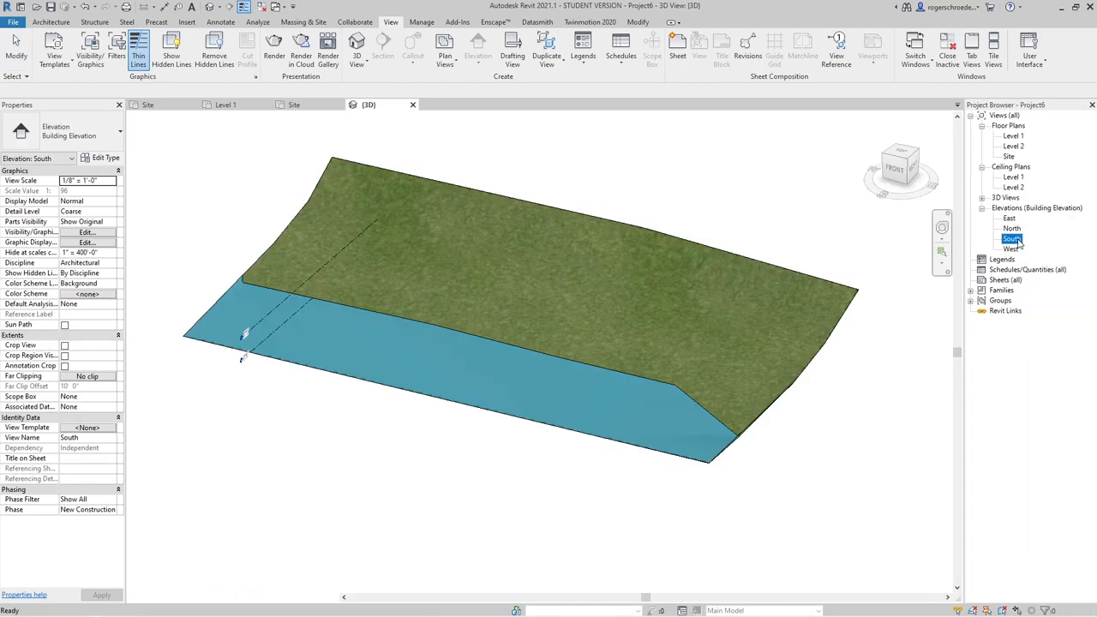
double_click(1009, 238)
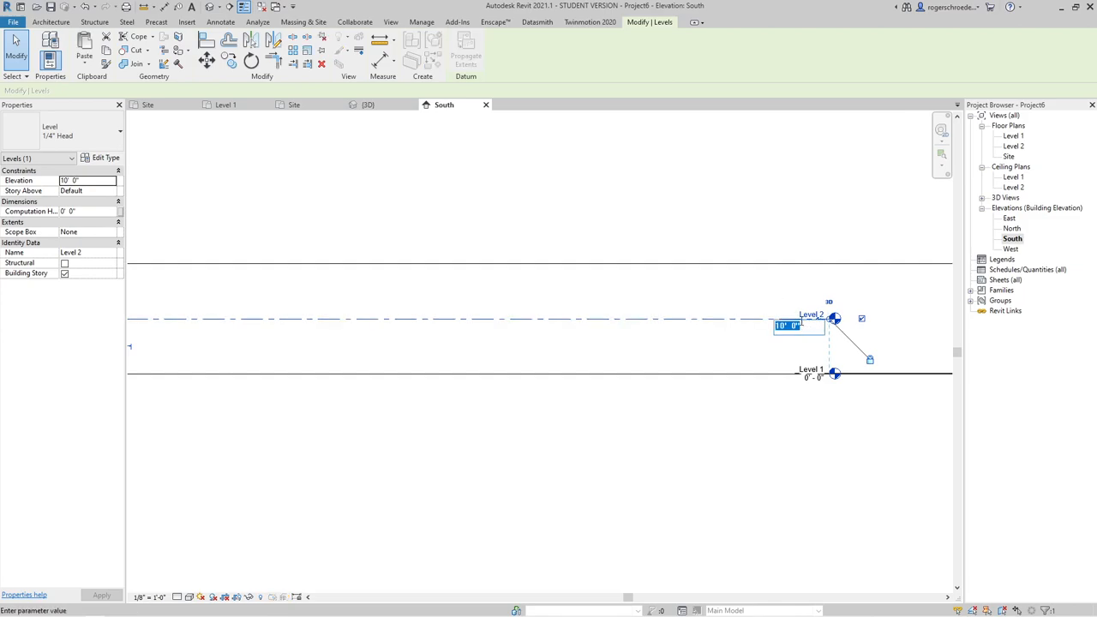
type("15")
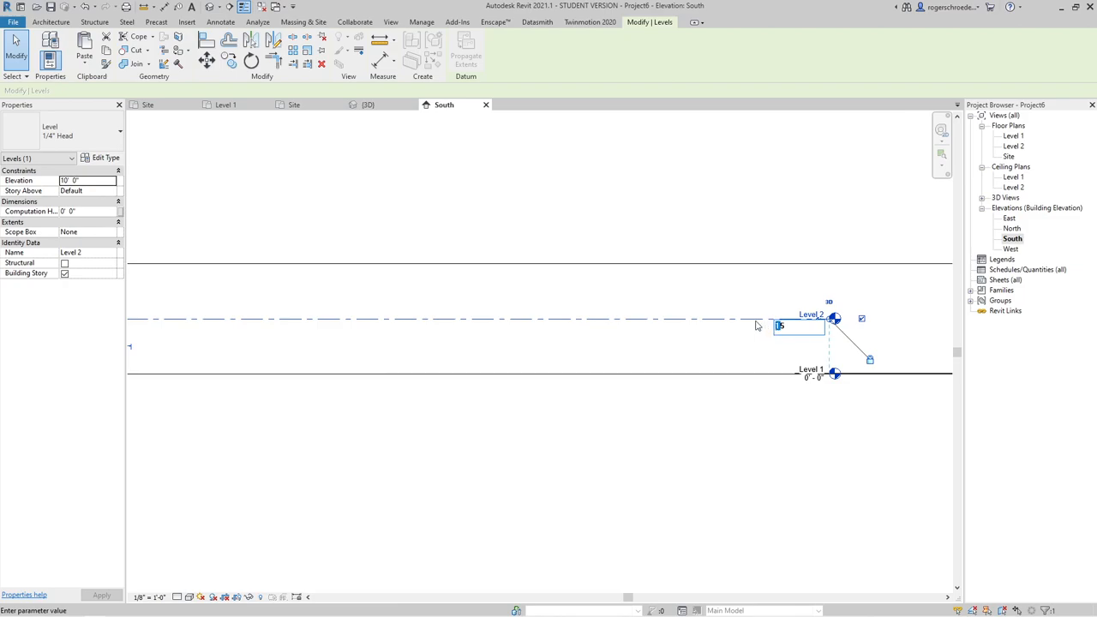
type("35'-0\"")
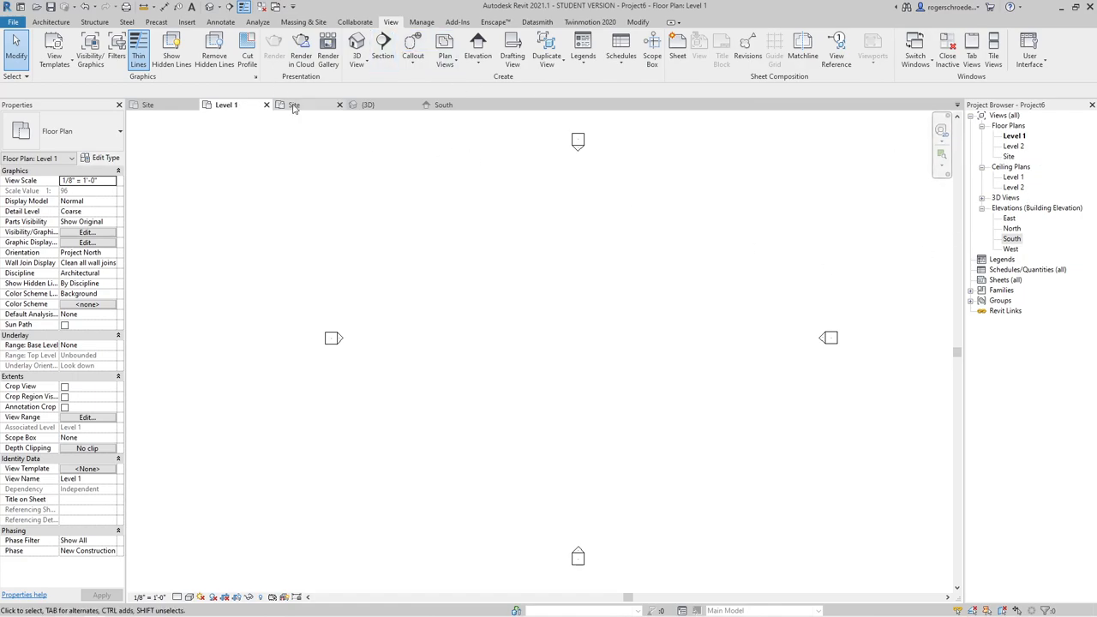
Step: Start a new floor on the Site plan and choose a deck floor type
left_click(295, 105)
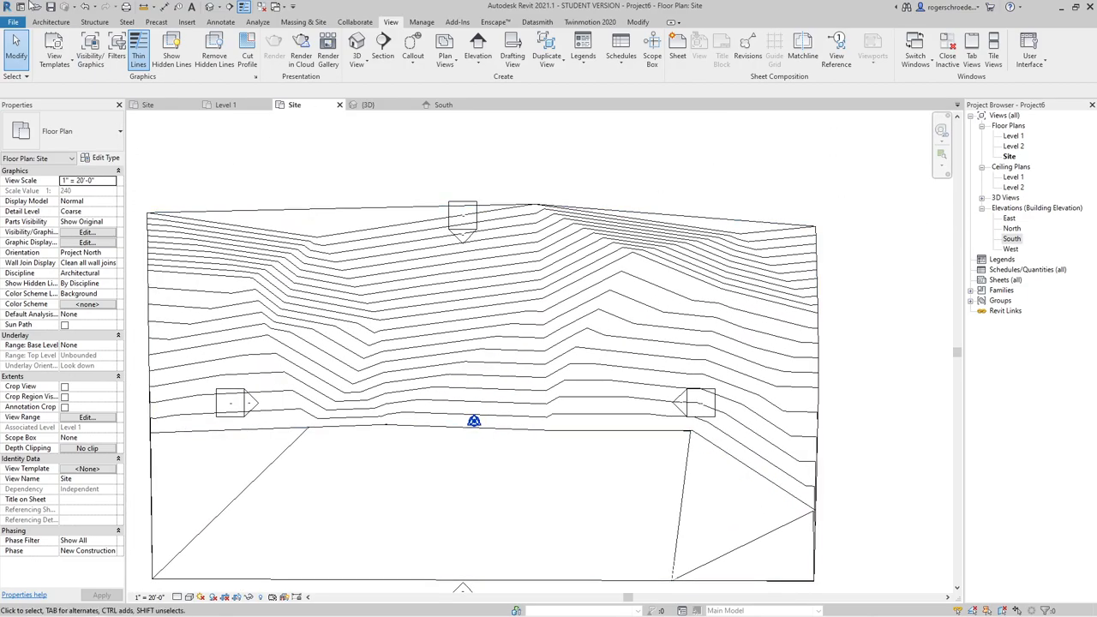
left_click(57, 20)
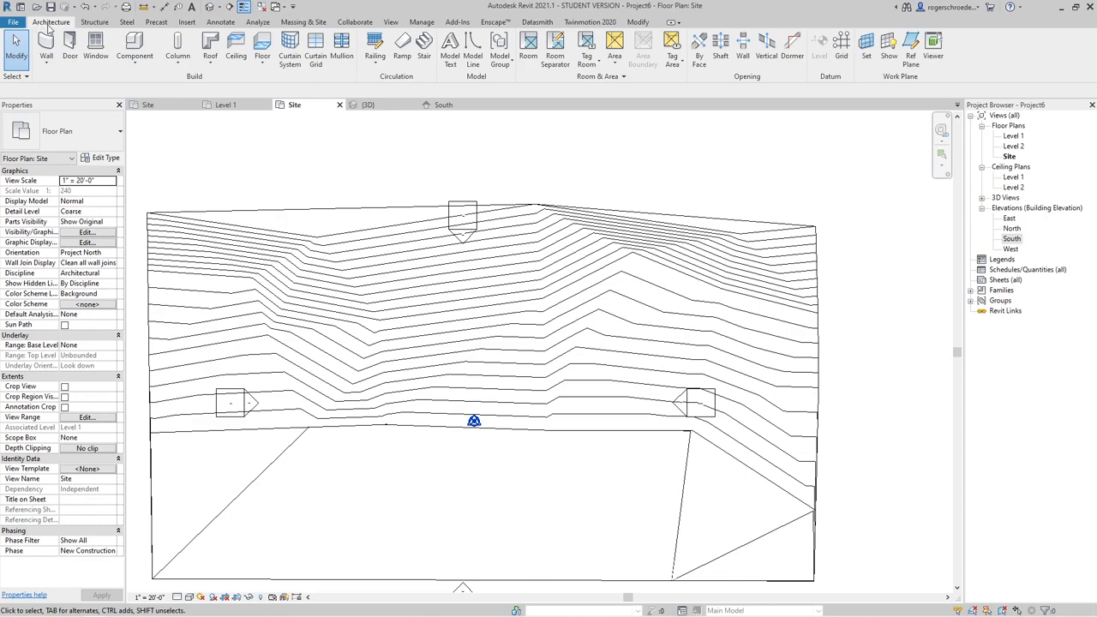
mouse_move(257, 48)
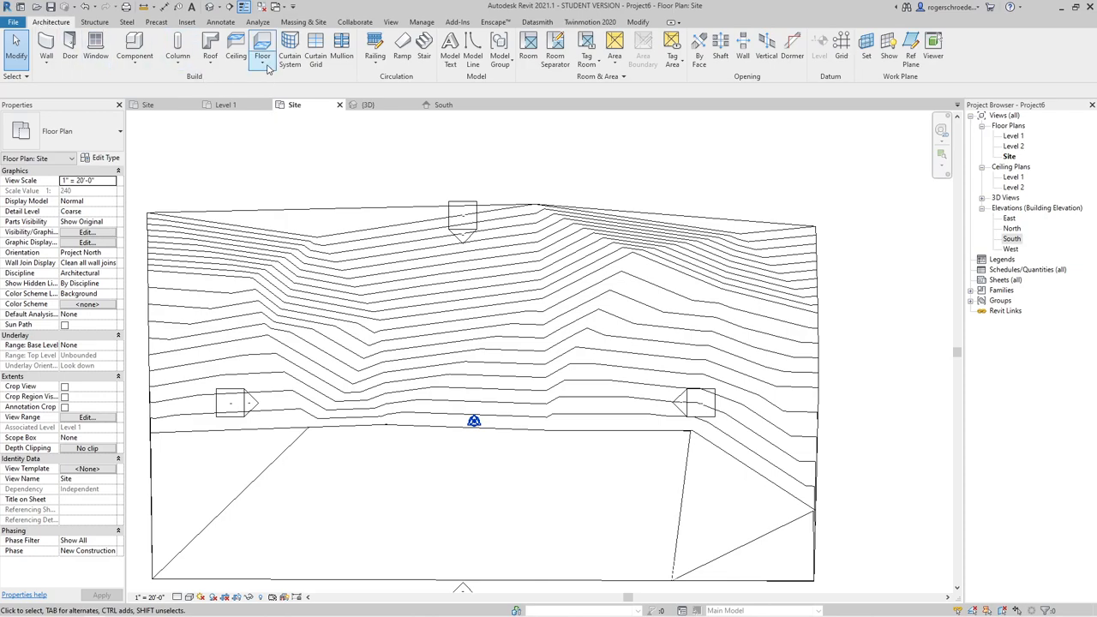
left_click(257, 48)
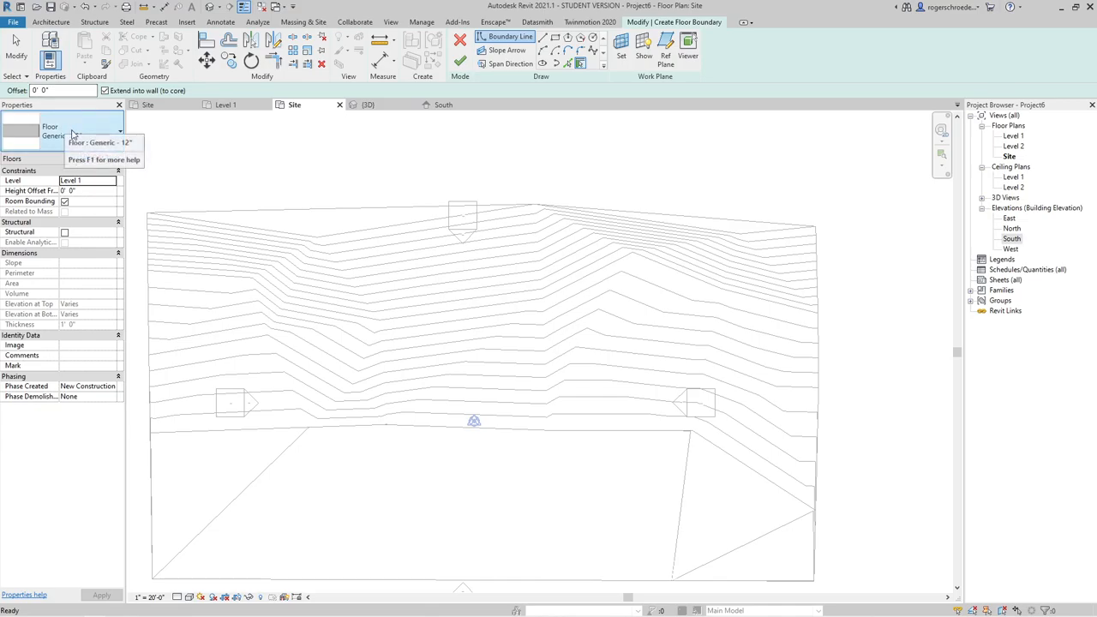
left_click(119, 130)
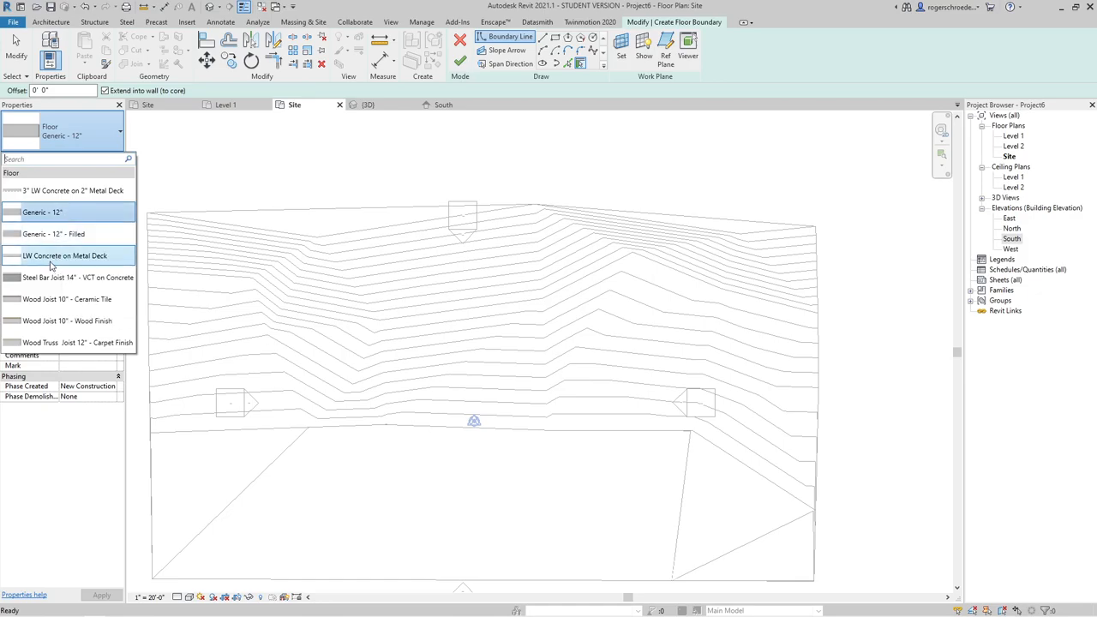
left_click(67, 254)
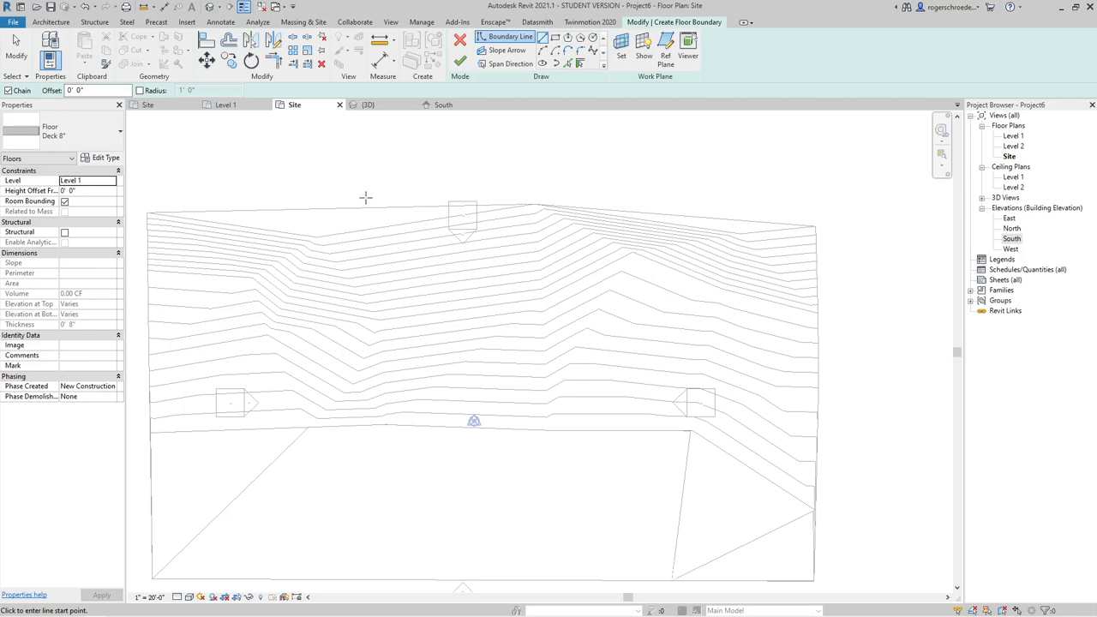
mouse_move(364, 208)
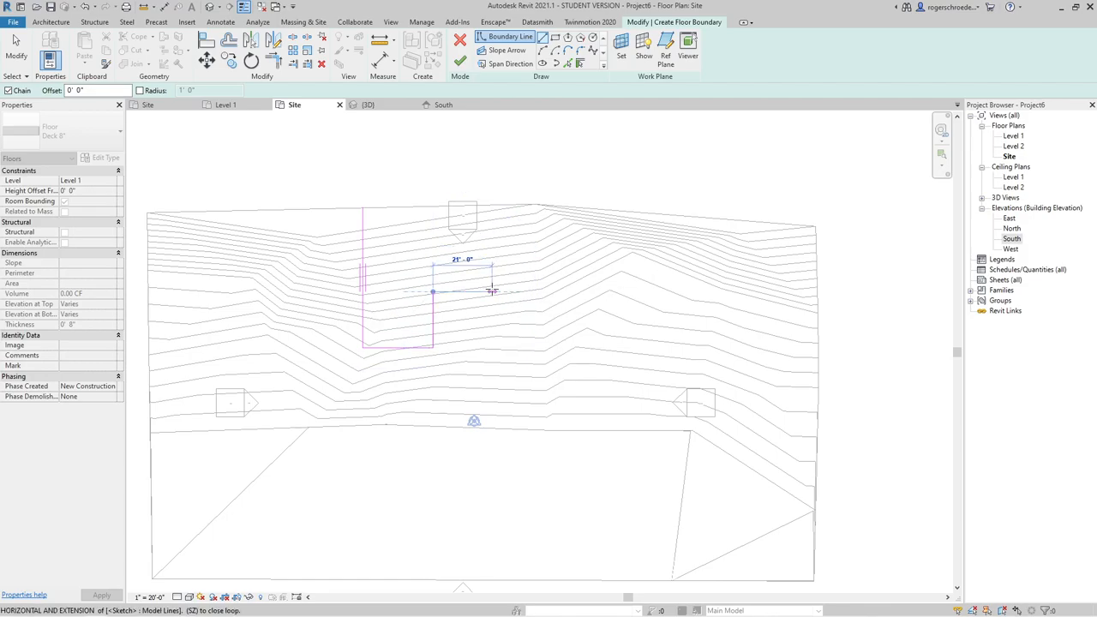
mouse_move(506, 292)
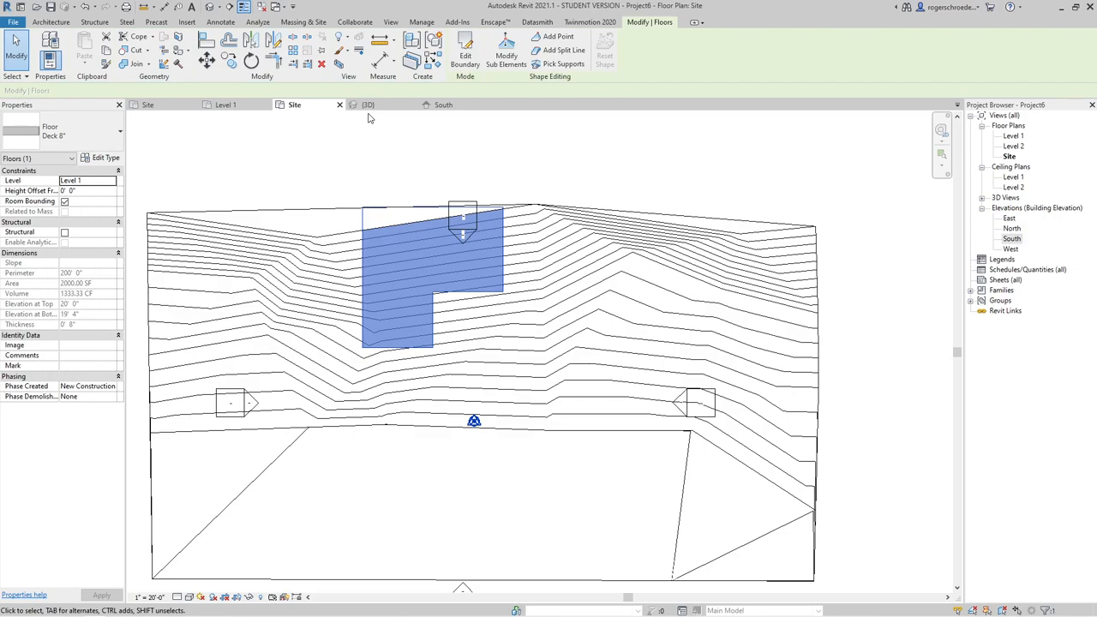
mouse_move(372, 224)
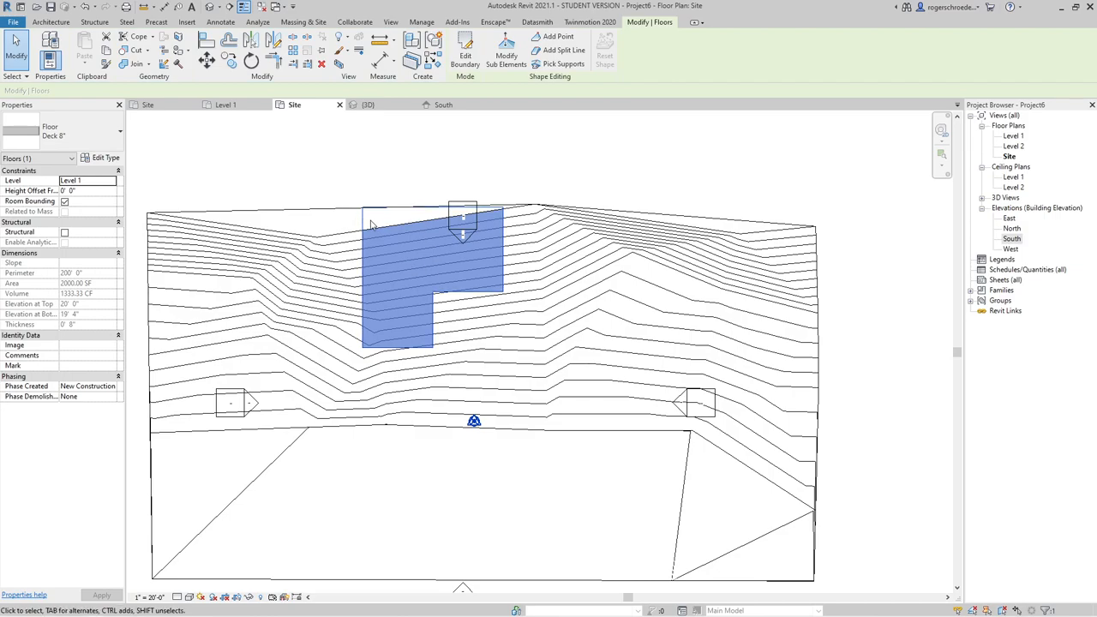
mouse_move(407, 146)
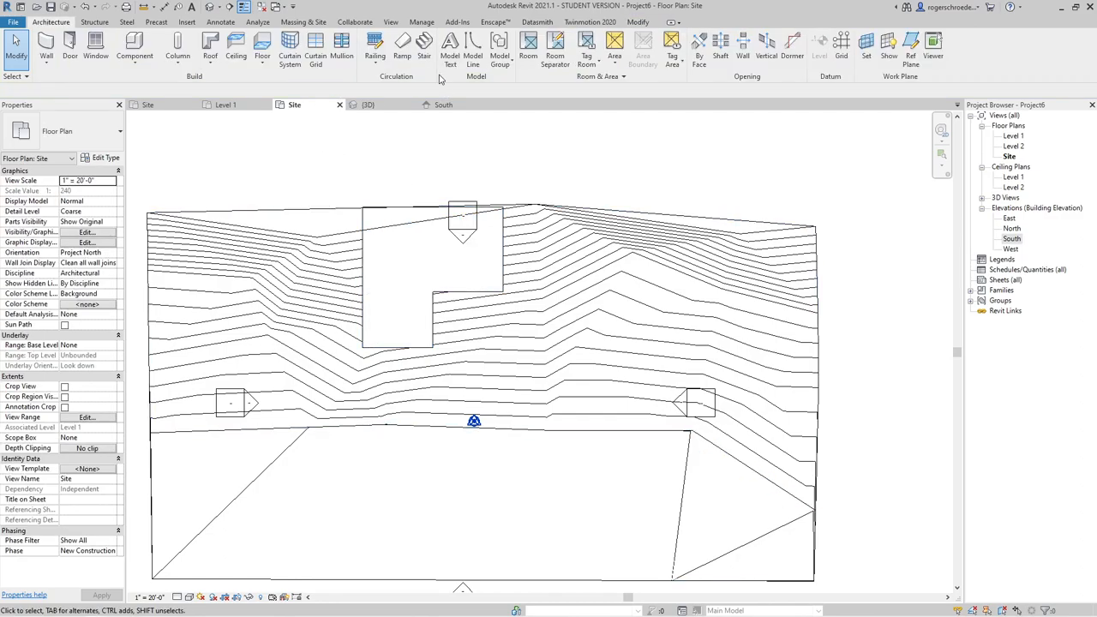
Step: Place a perspective camera looking across the site, creating 3D View 1
left_click(391, 21)
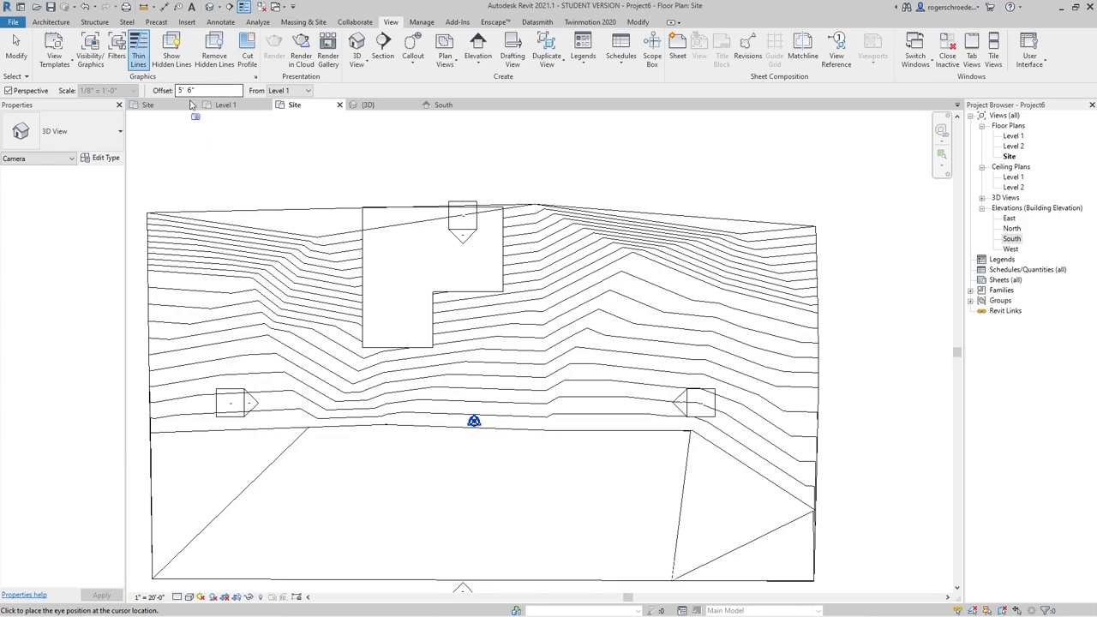
mouse_move(782, 566)
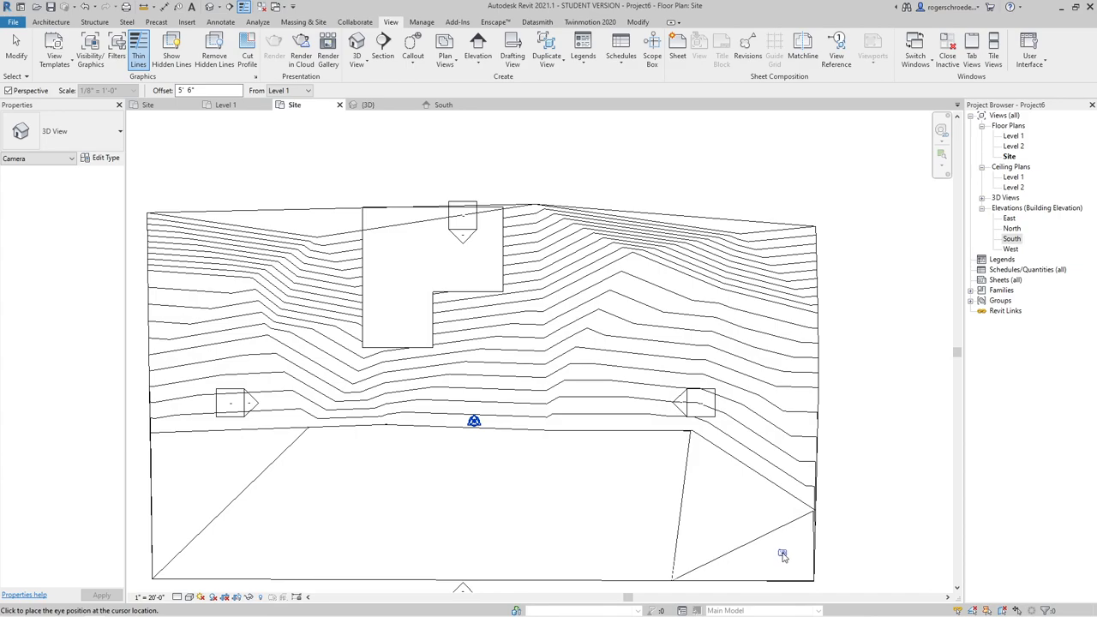
left_click(780, 554)
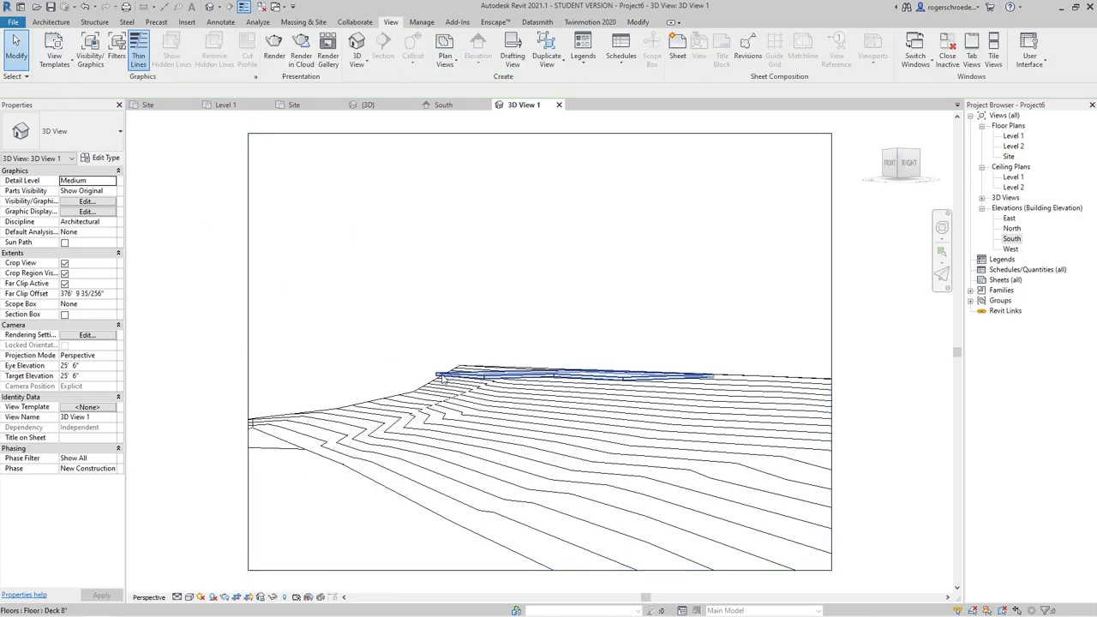
left_click(539, 376)
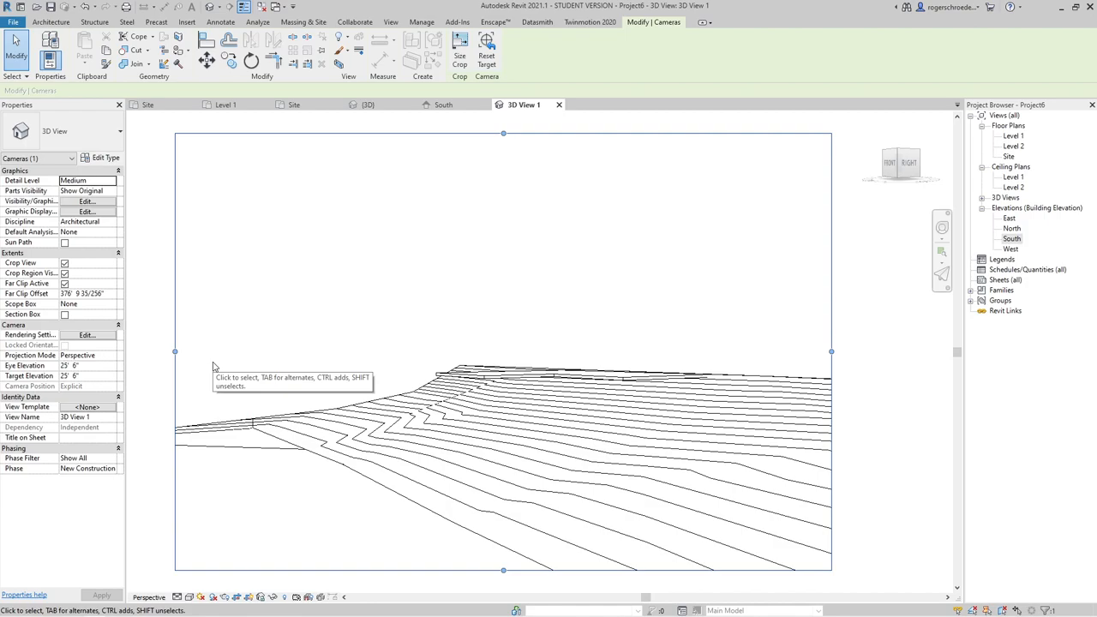
mouse_move(212, 367)
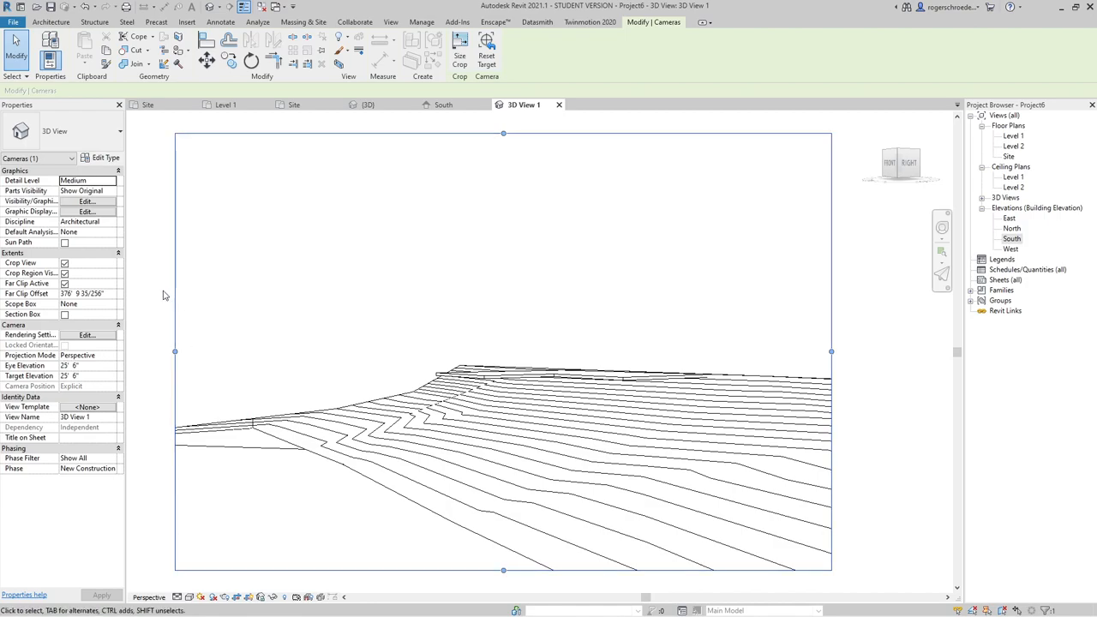
left_click(377, 24)
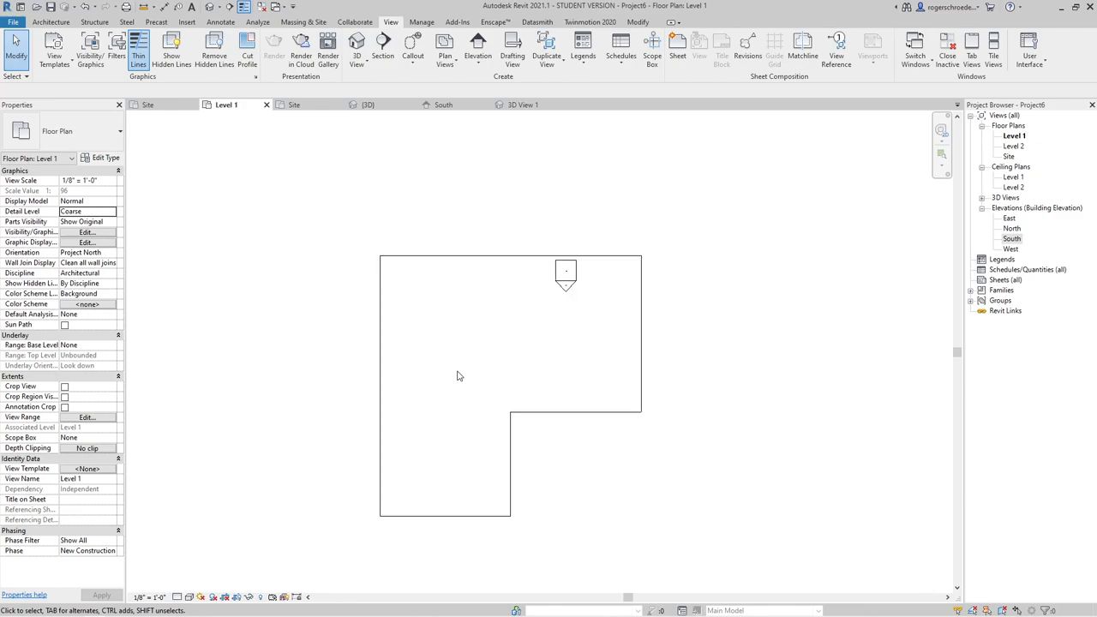
Step: Start architectural walls with the Generic 8" type along the floor edges
left_click(58, 15)
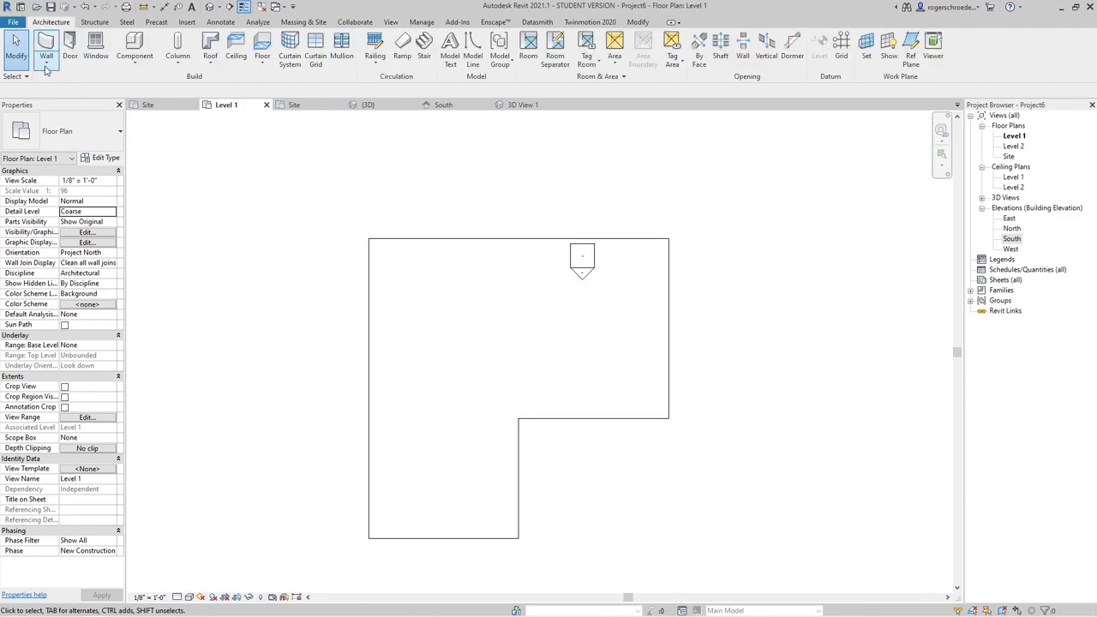
left_click(45, 44)
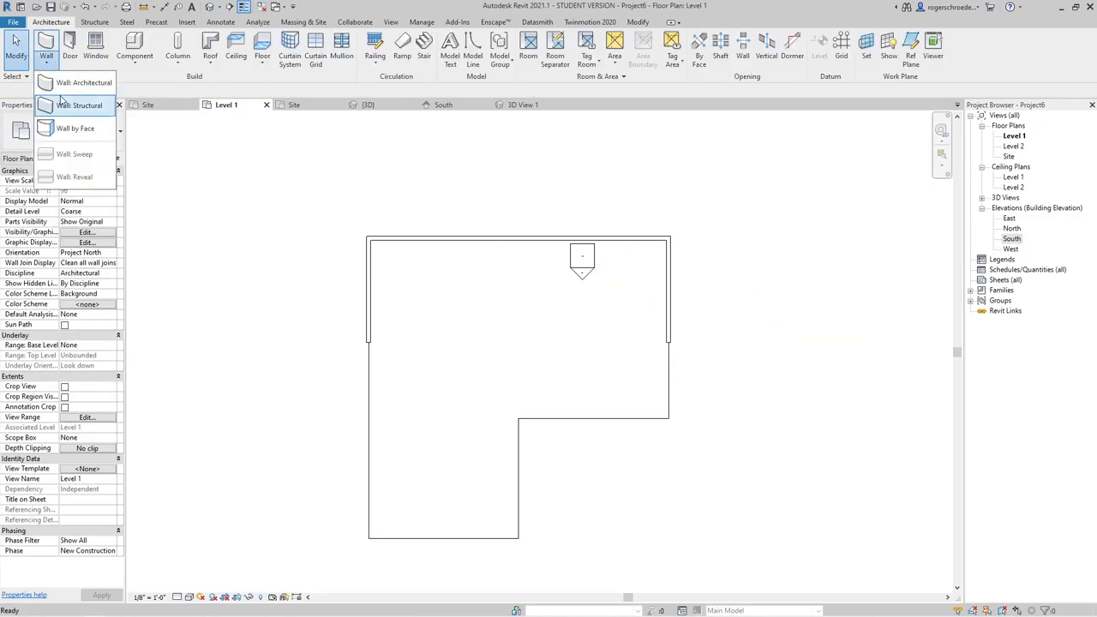
left_click(82, 82)
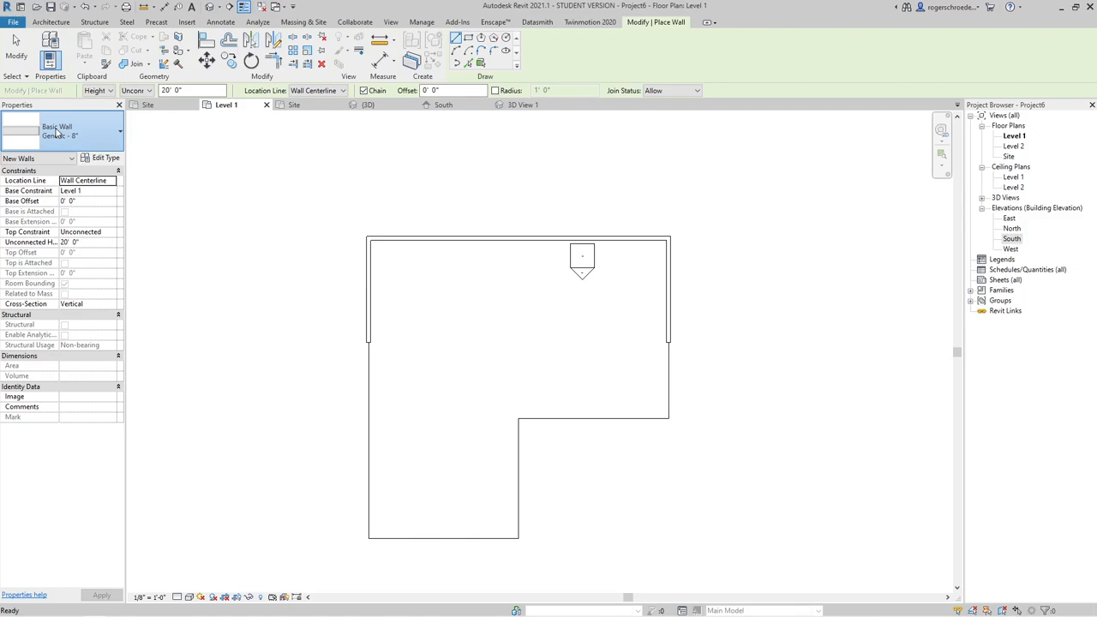
left_click(118, 131)
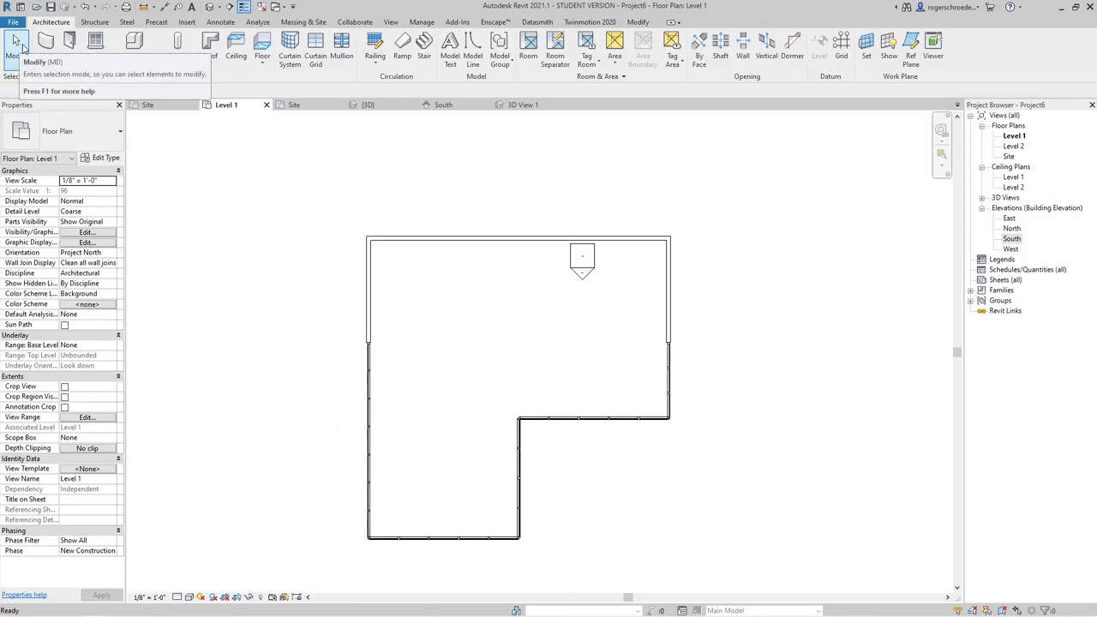
mouse_move(44, 48)
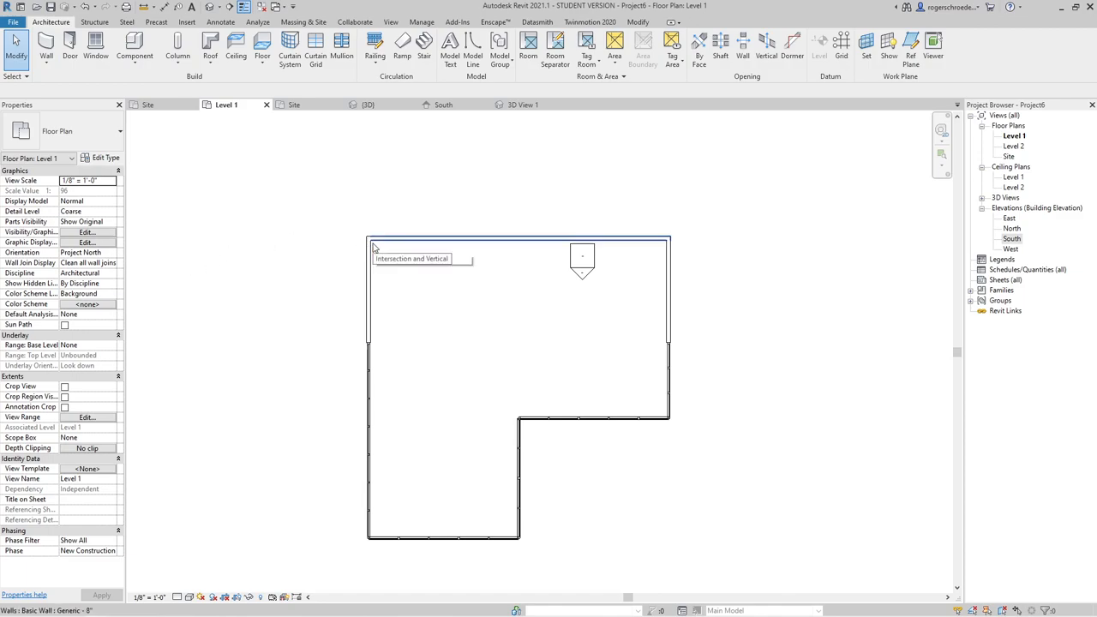
Step: Set the selected curtain walls' top constraint to reach up to Level 2
left_click(517, 238)
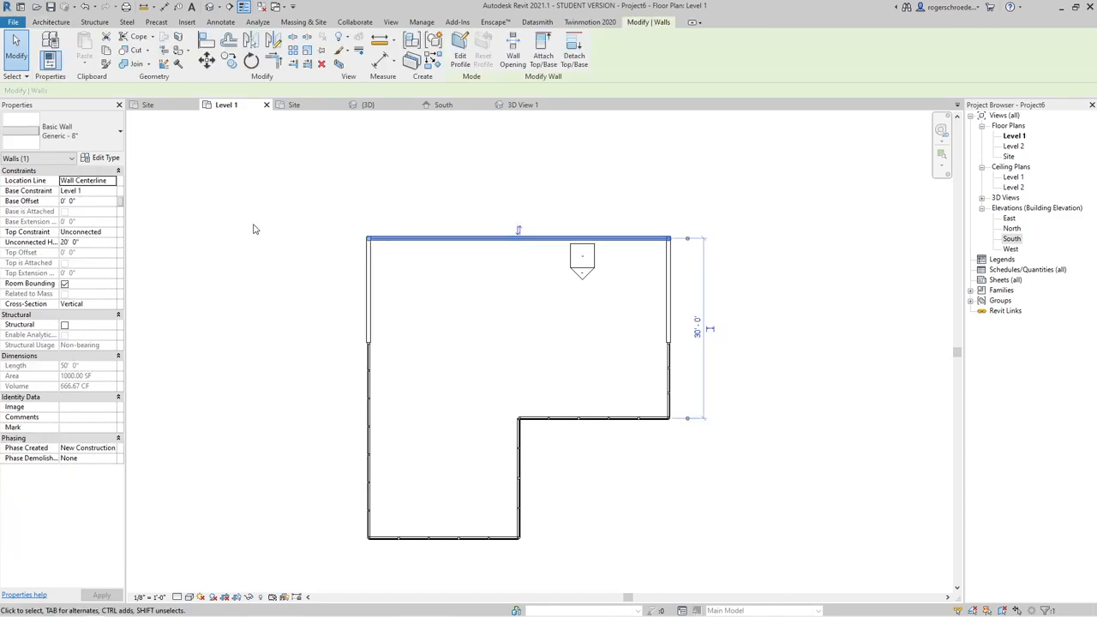
mouse_move(353, 291)
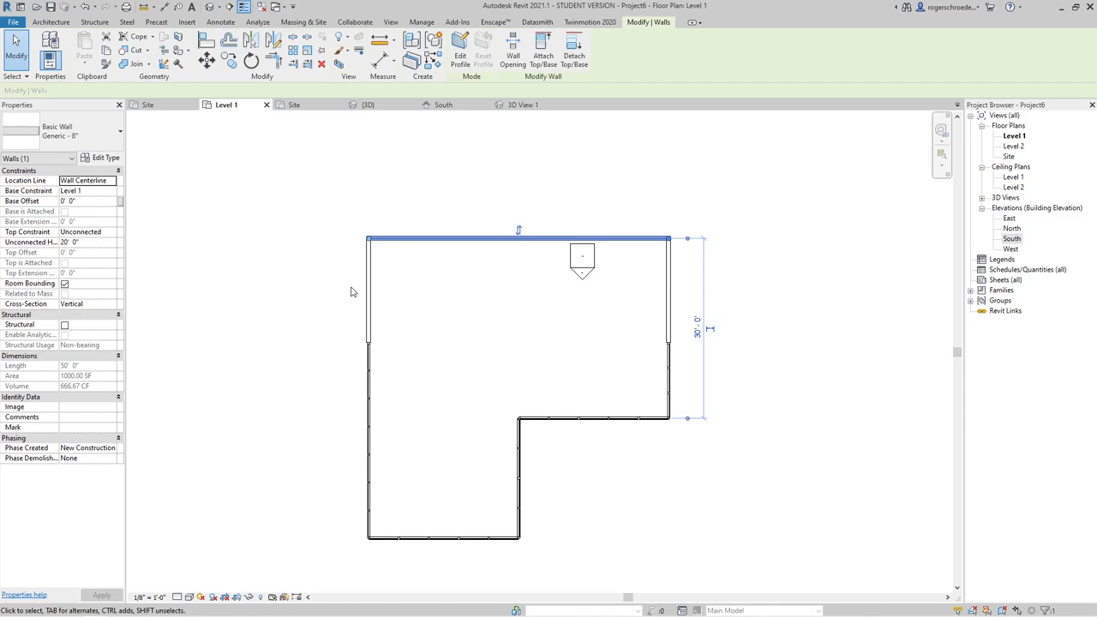
mouse_move(367, 295)
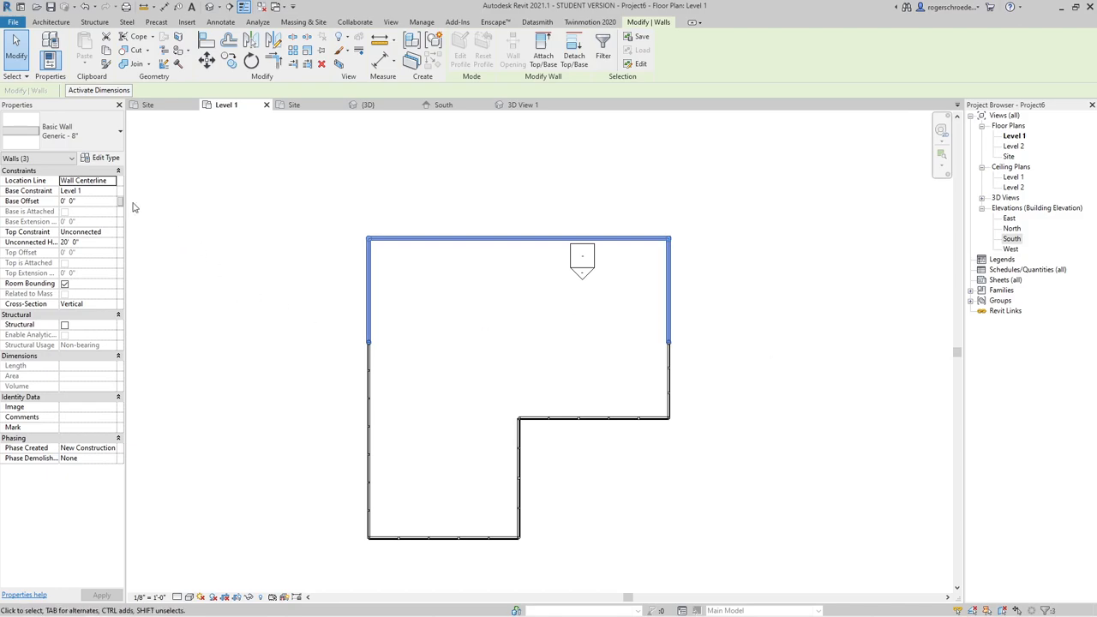
left_click(110, 231)
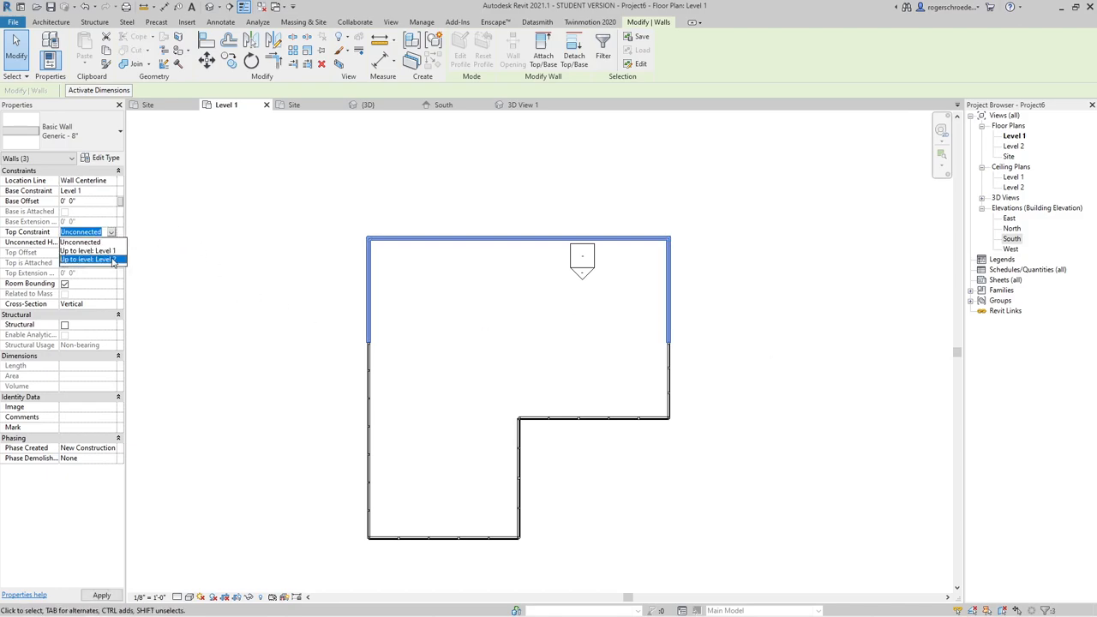
left_click(85, 259)
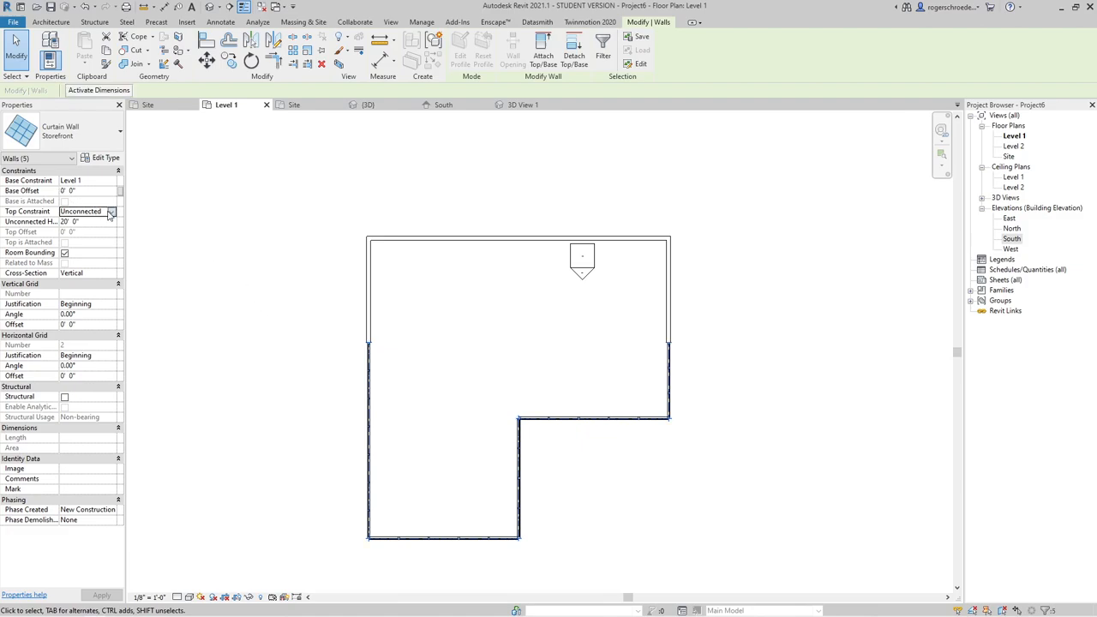
left_click(109, 211)
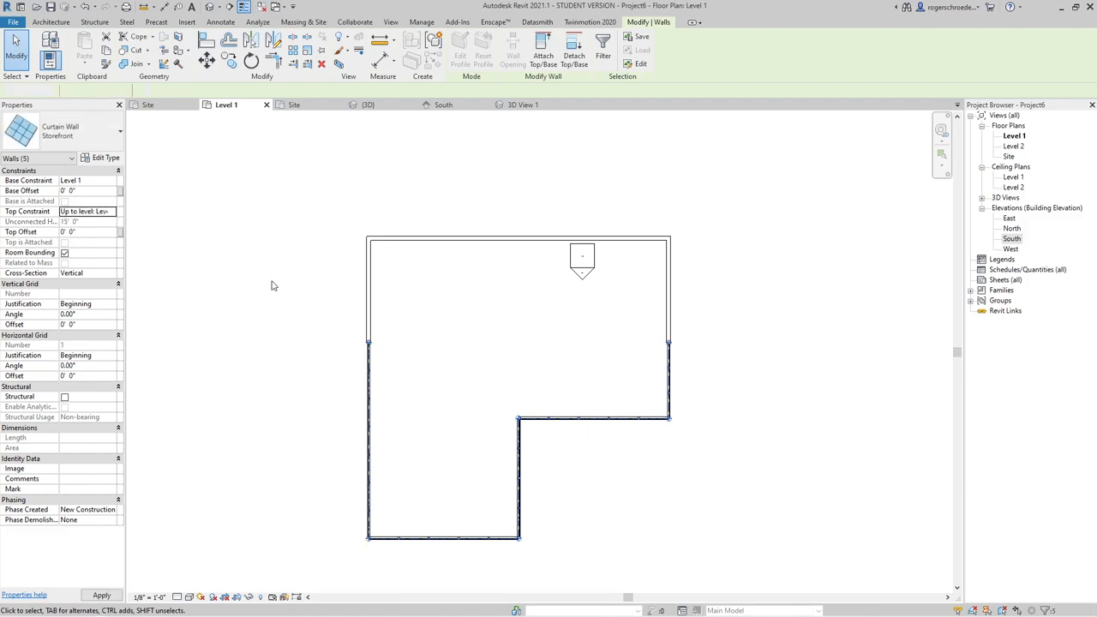
left_click(209, 48)
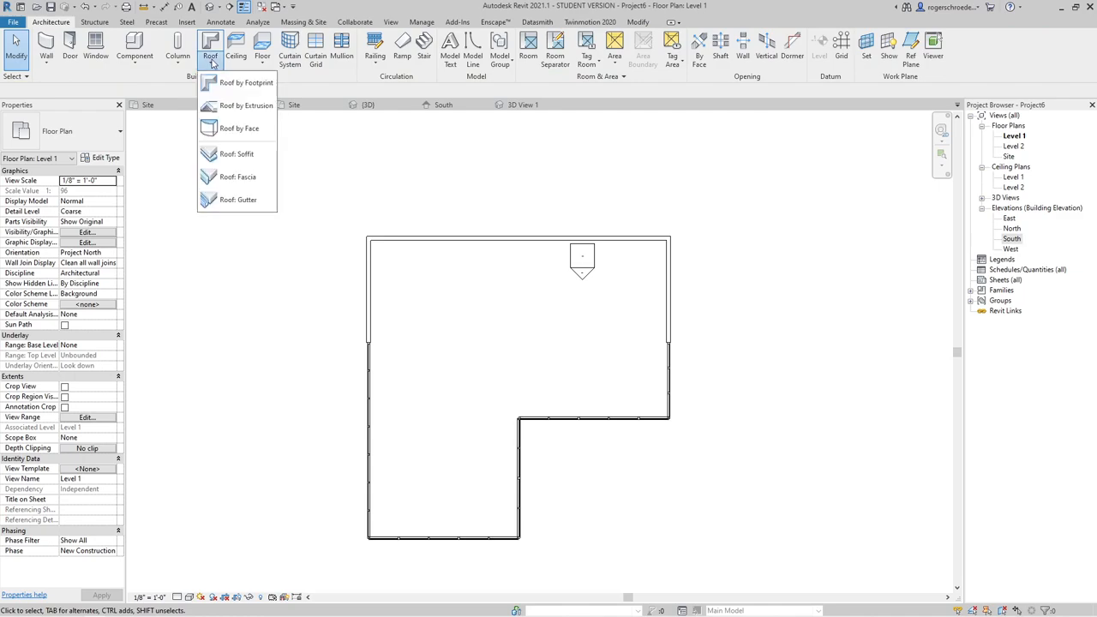
Step: Create a roof by footprint on Level 2 with a Basic Roof type
left_click(250, 84)
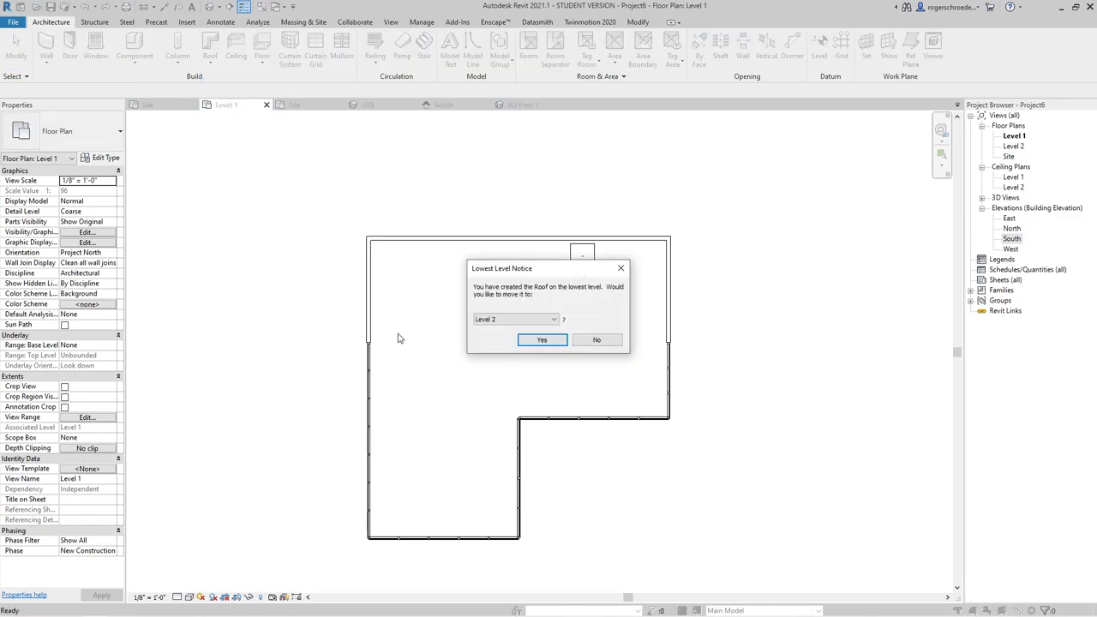
left_click(542, 340)
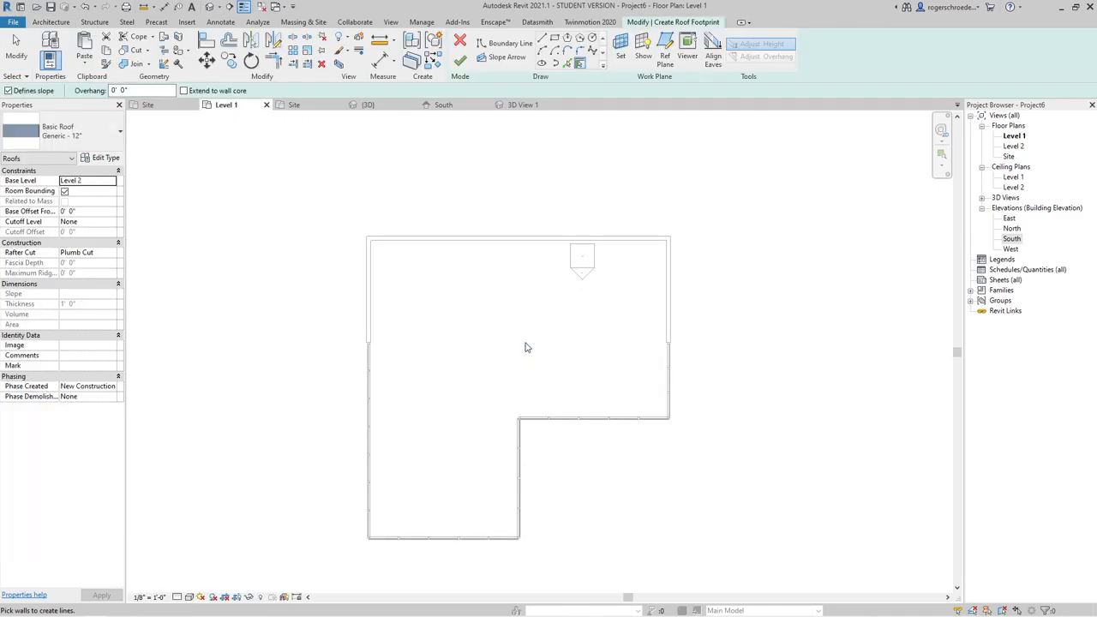
left_click(507, 43)
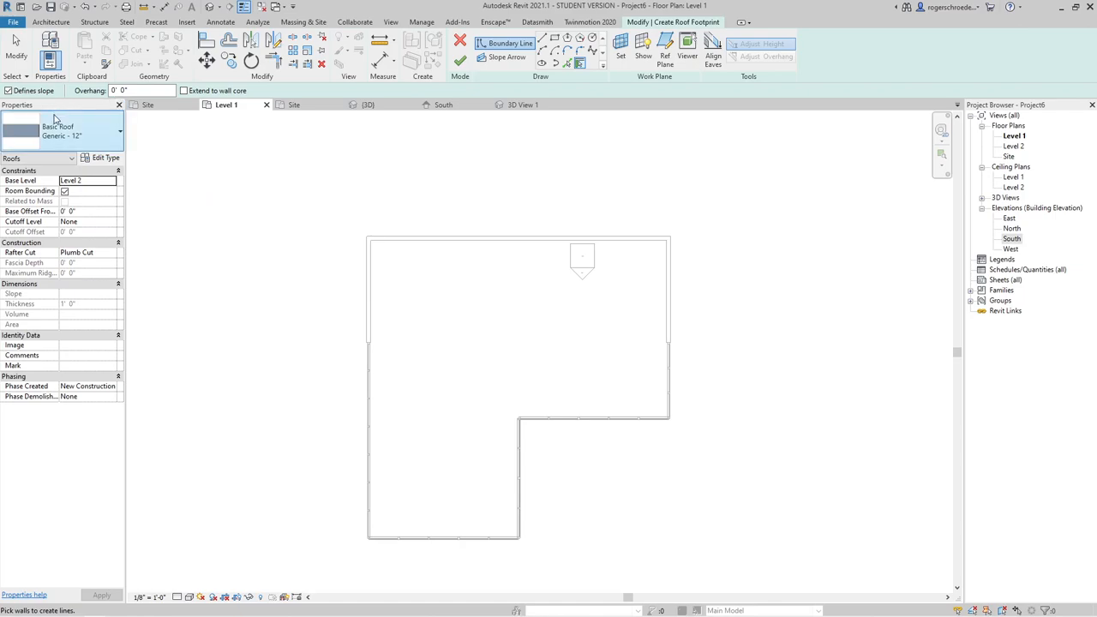
mouse_move(75, 135)
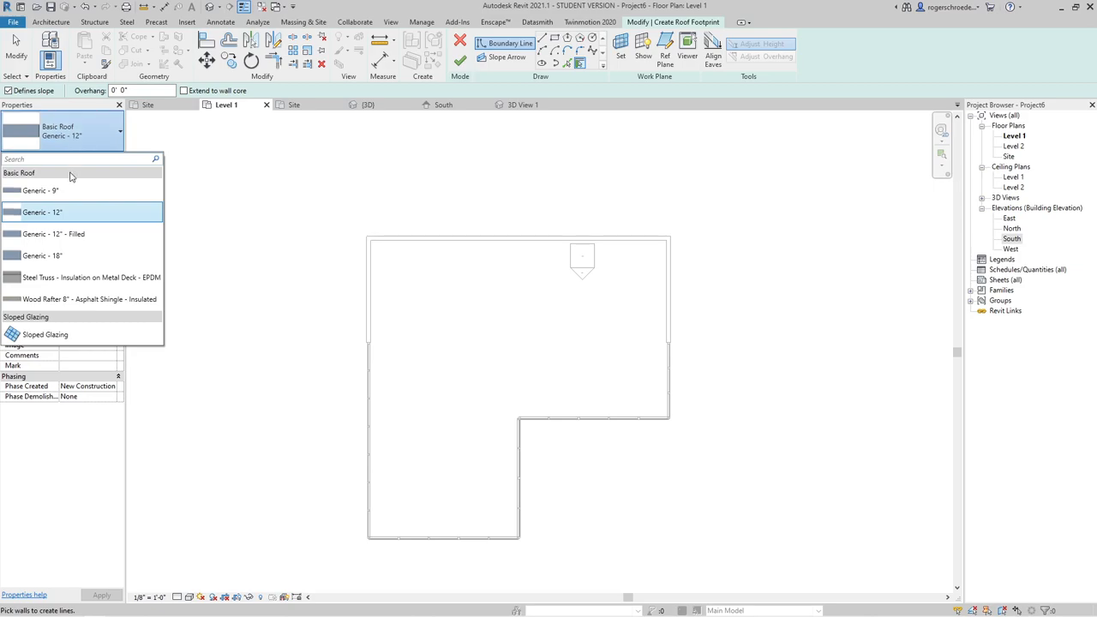
left_click(49, 189)
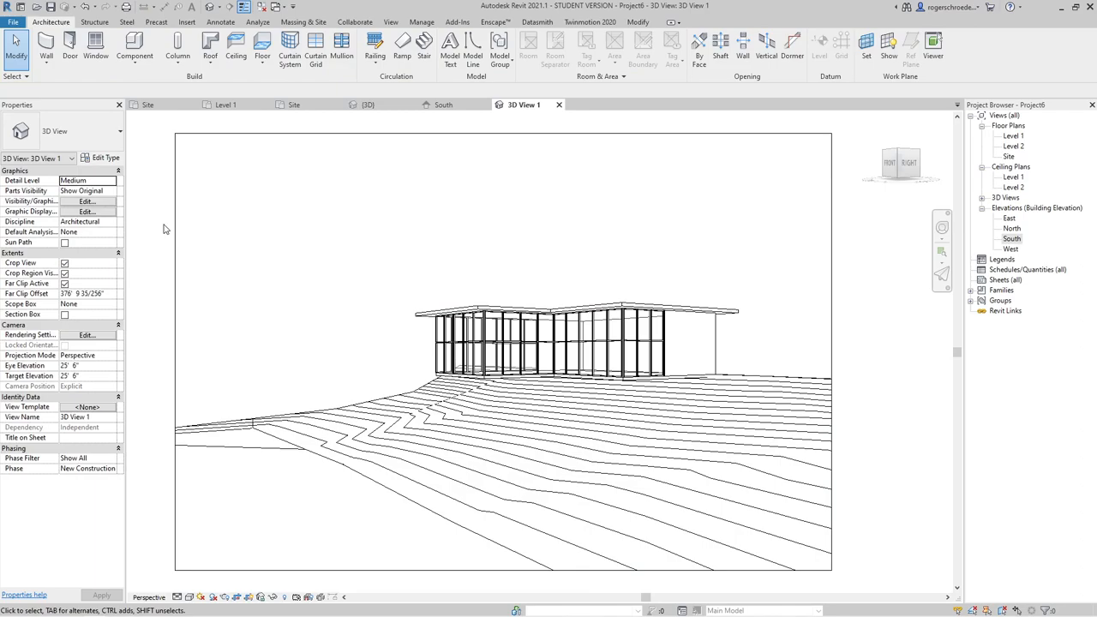
mouse_move(175, 370)
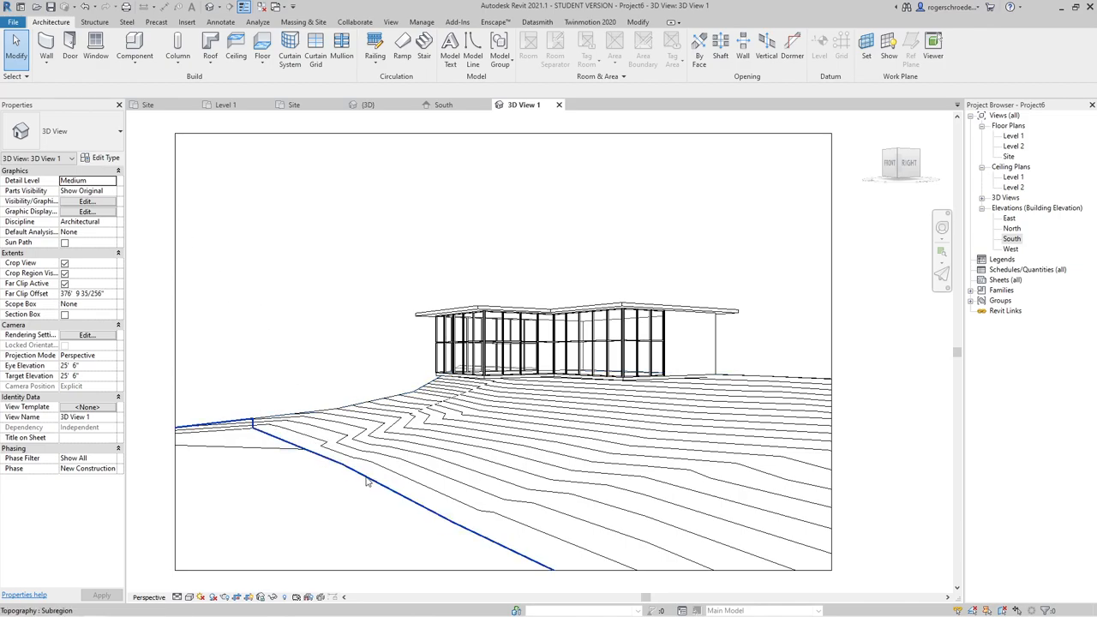
Step: Show the visual style choices on the 3D view's control bar
left_click(216, 566)
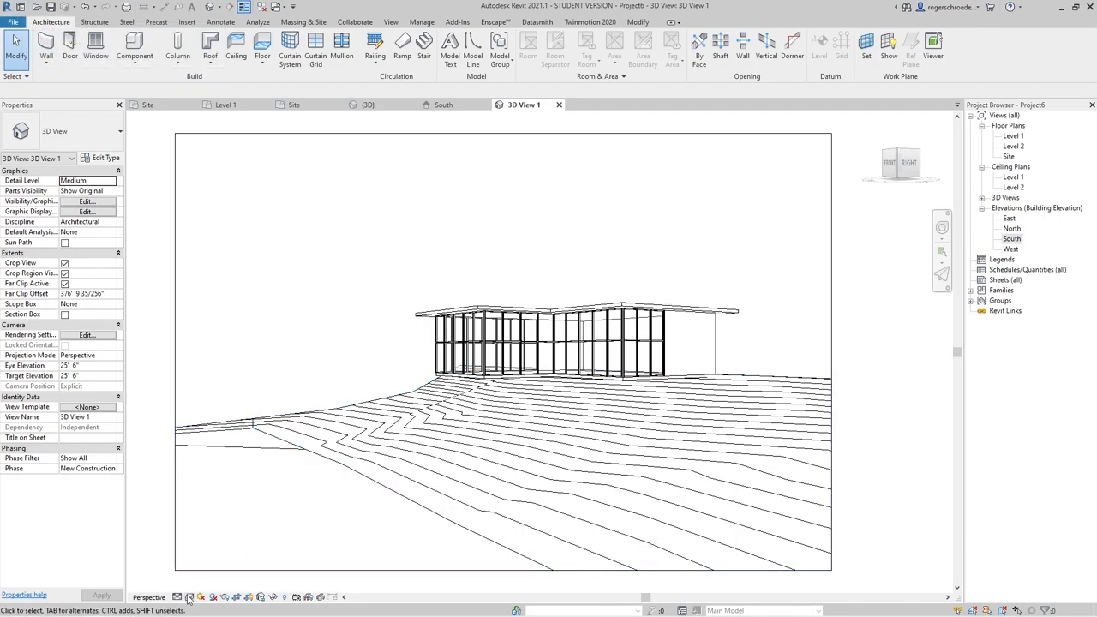
left_click(177, 596)
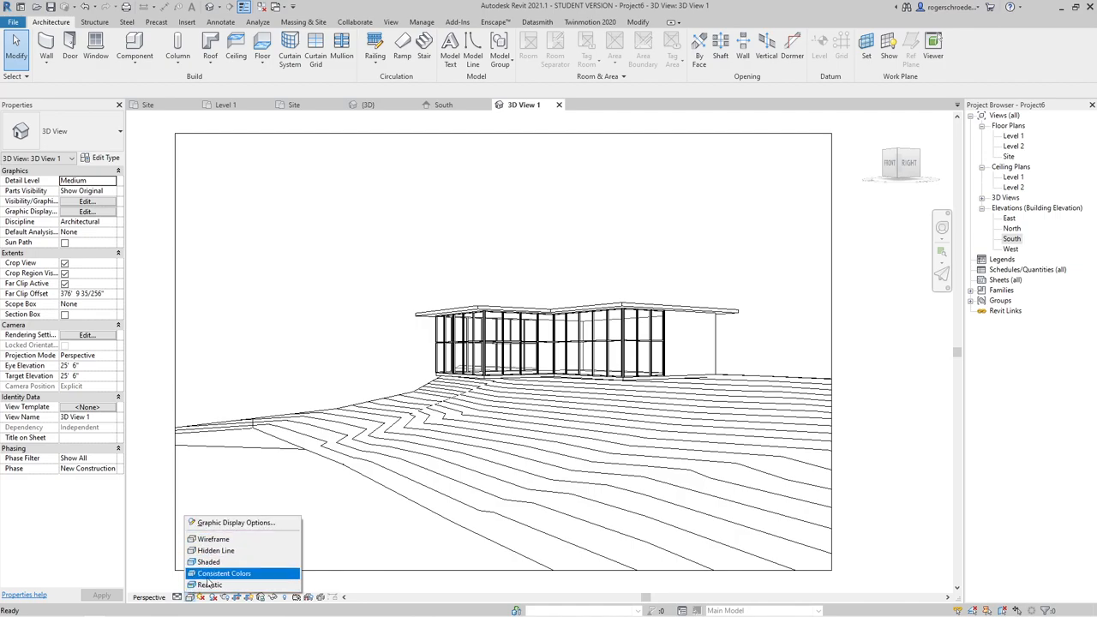
Step: Set Realistic style with edges off, shadows on and a Sky background, then apply
left_click(222, 573)
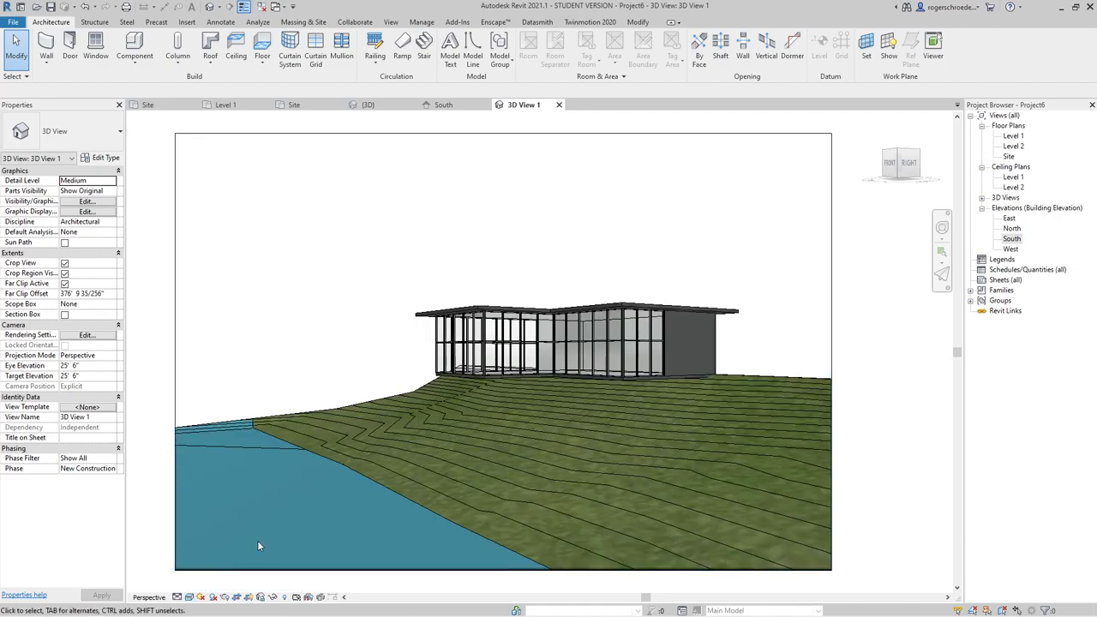
left_click(203, 596)
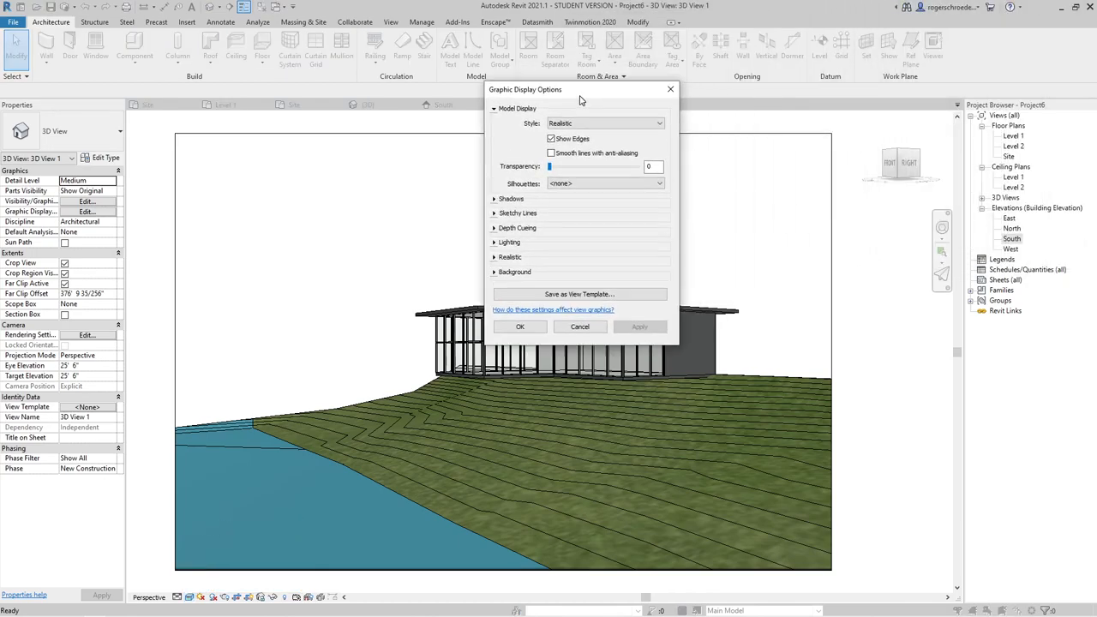
left_click(545, 137)
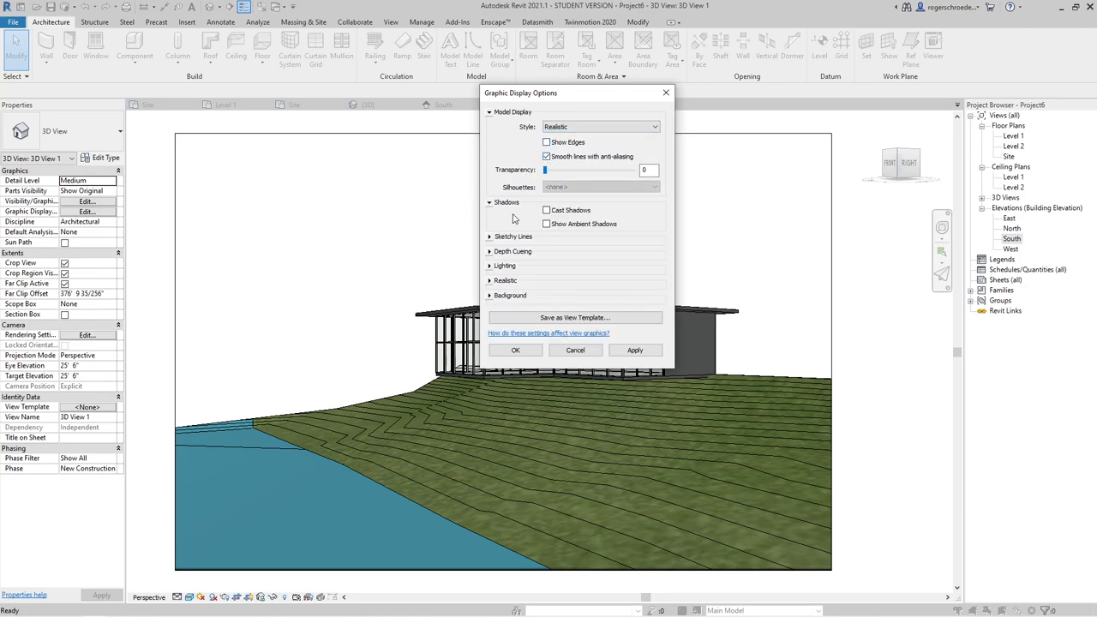
left_click(545, 222)
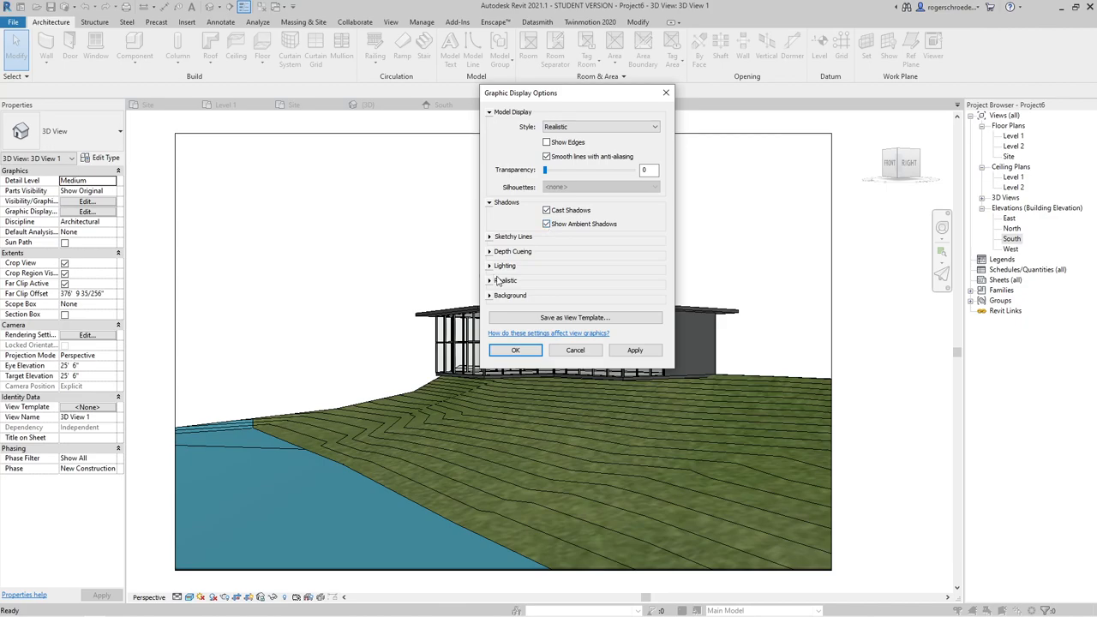
left_click(511, 294)
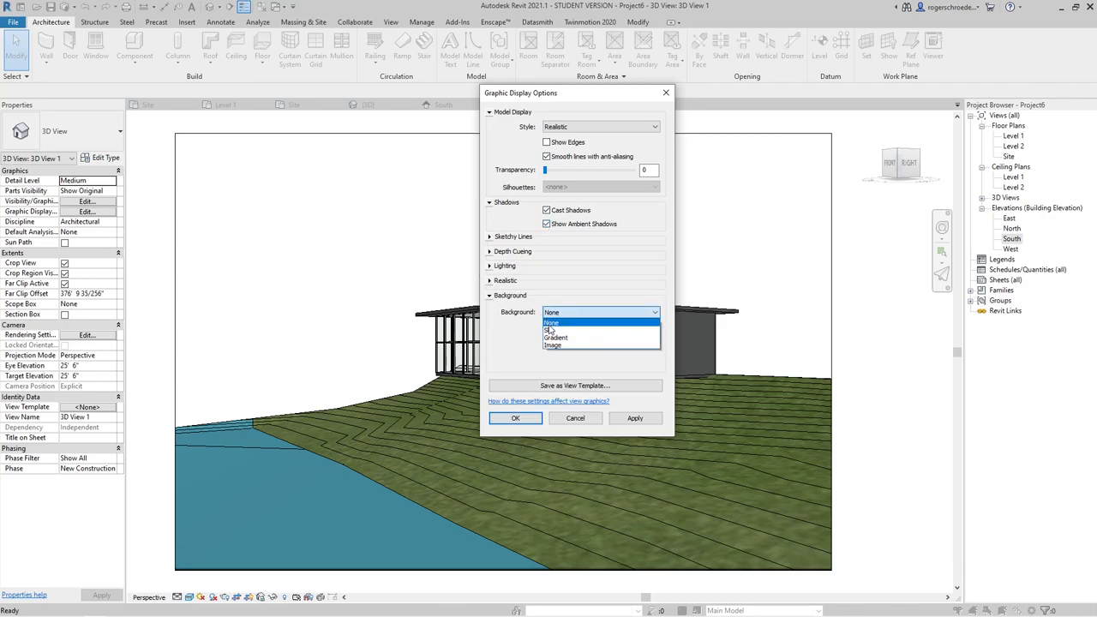
left_click(551, 329)
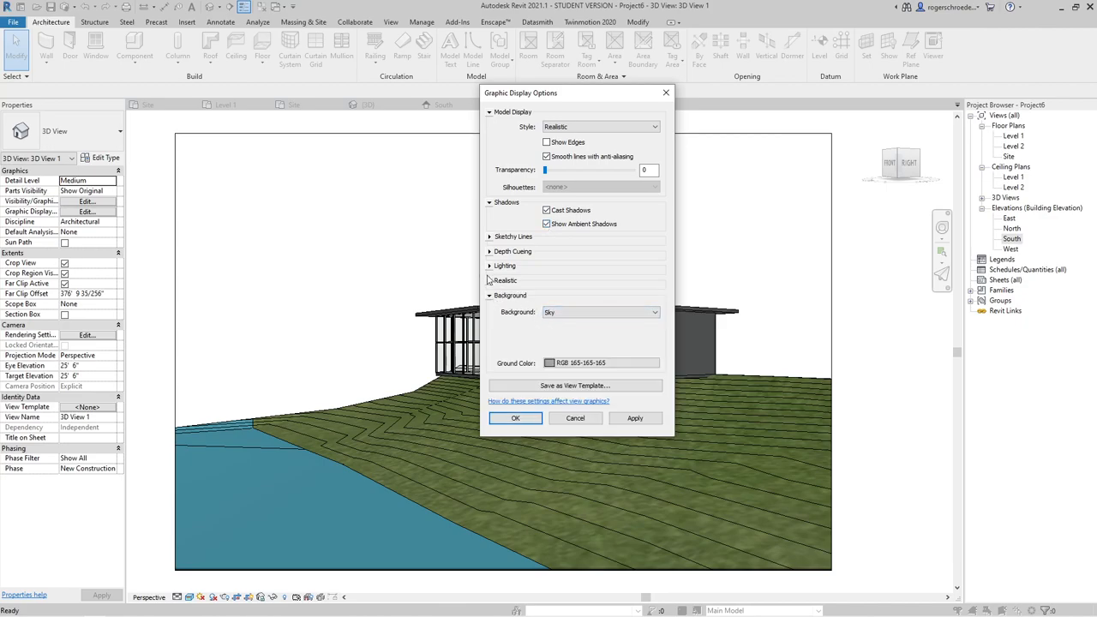
left_click(491, 266)
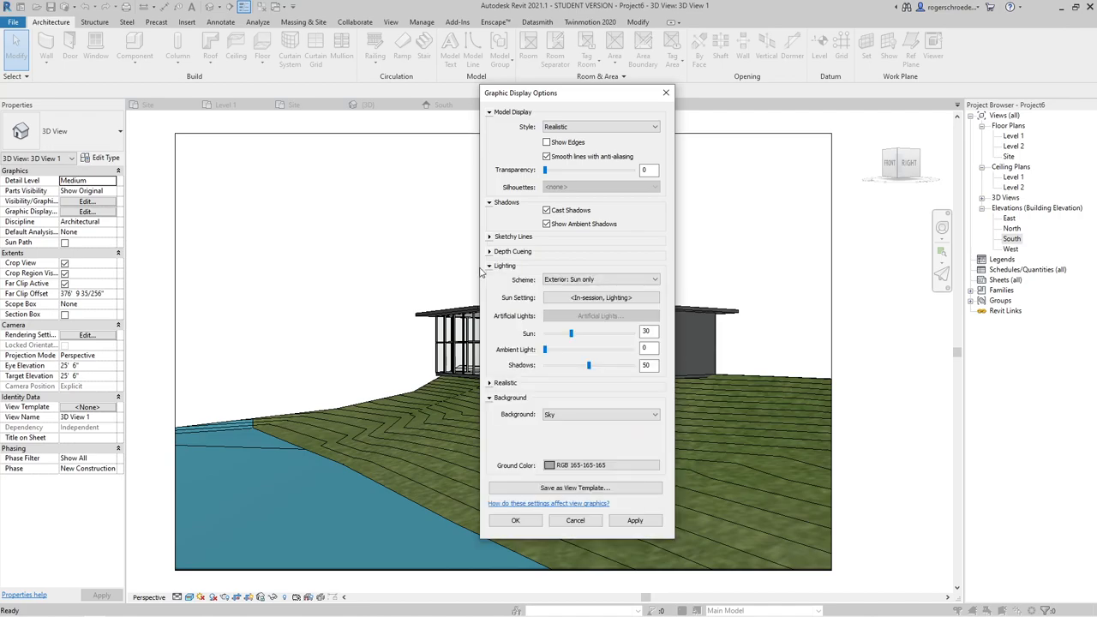
left_click(635, 521)
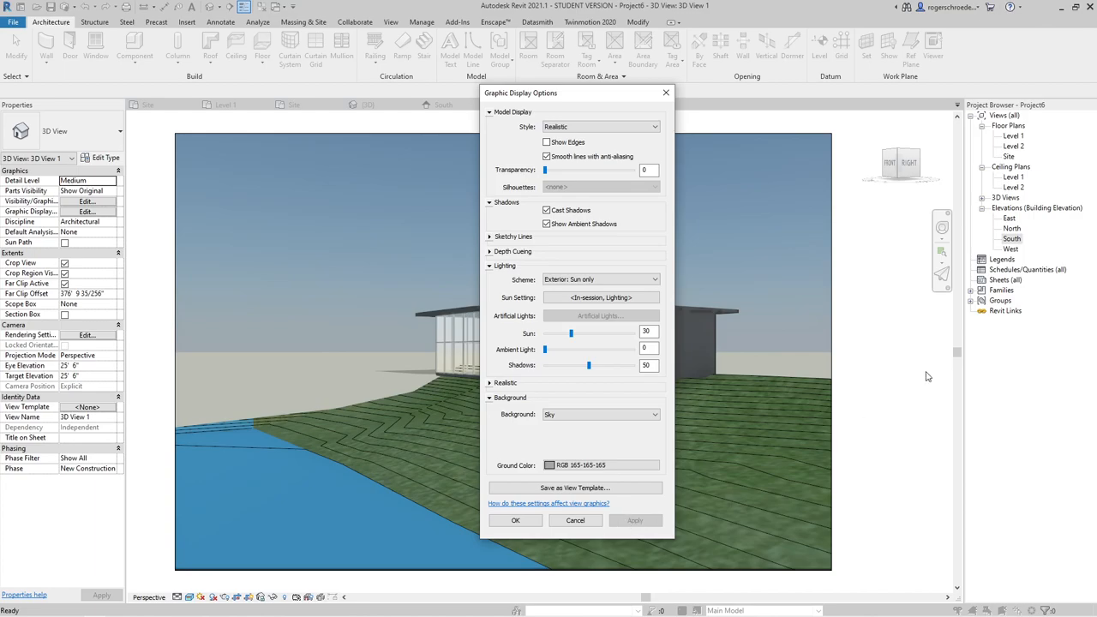
mouse_move(302, 418)
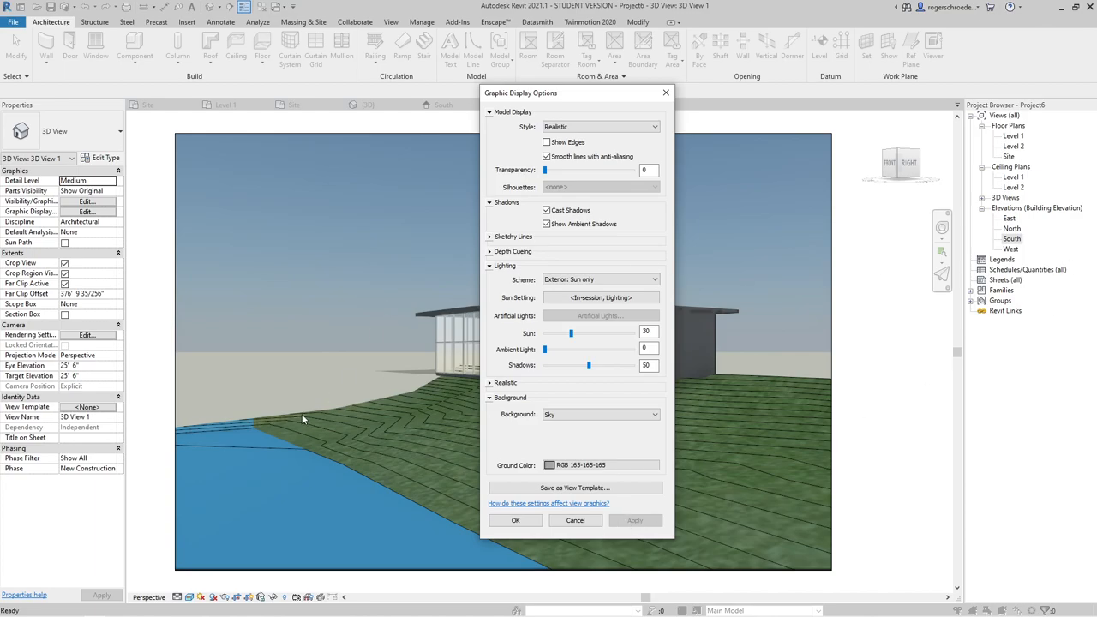
mouse_move(348, 408)
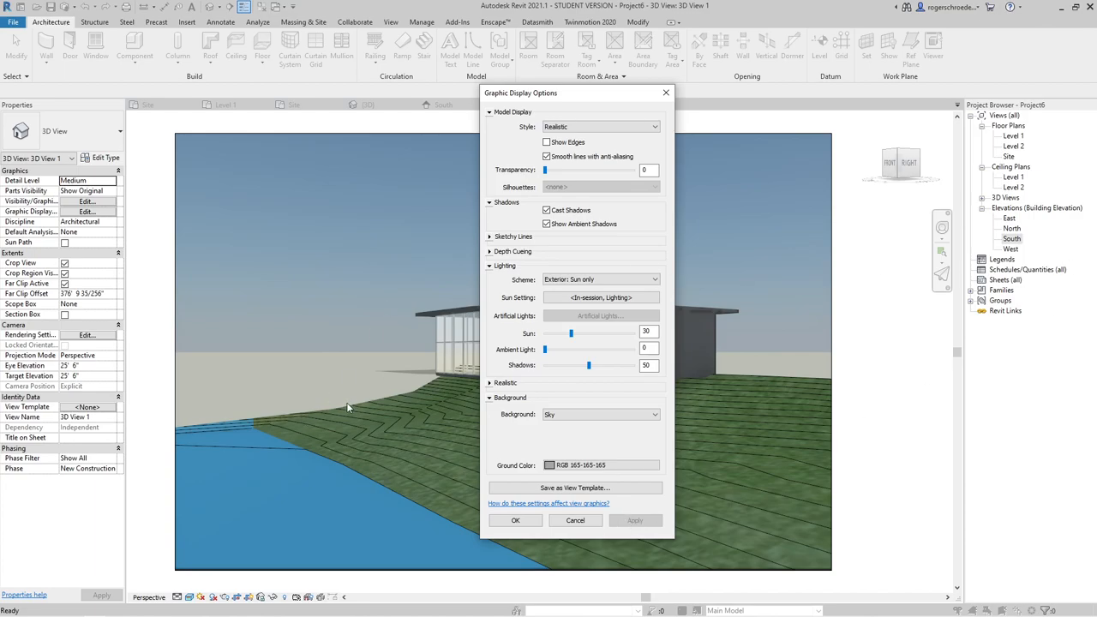
mouse_move(552, 521)
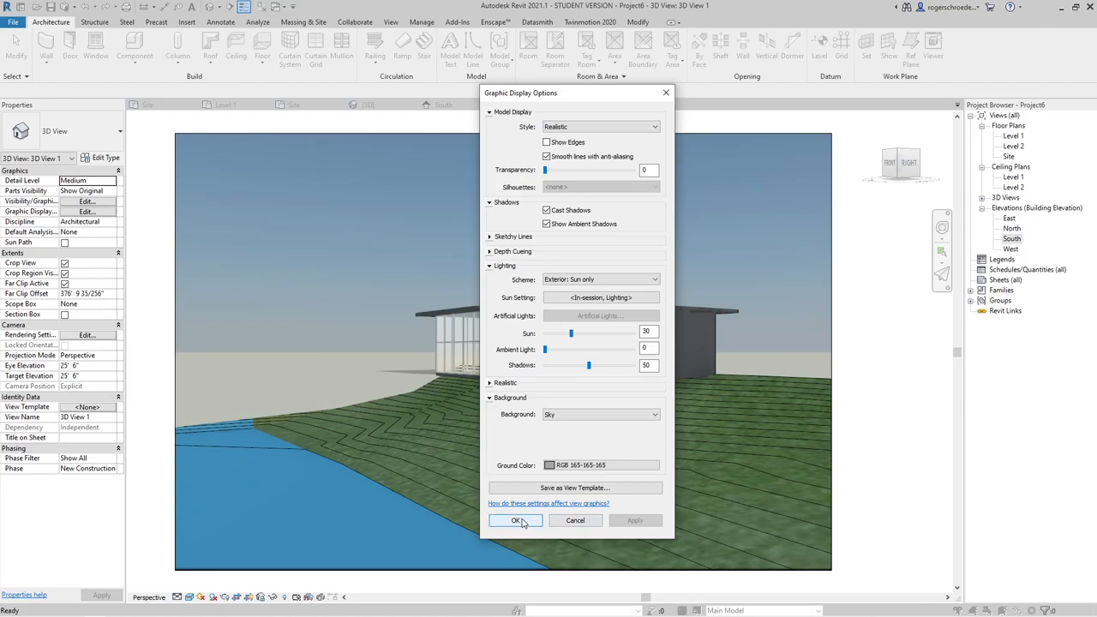
left_click(516, 521)
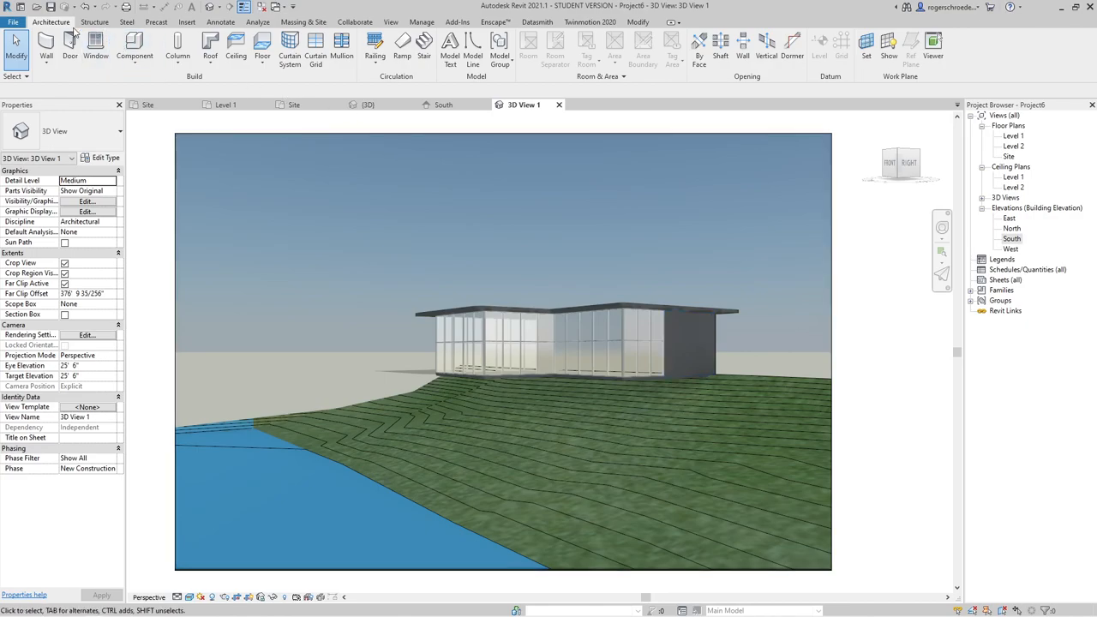
Step: Hide the Topography contour lines in the view's Visibility/Graphics settings
left_click(391, 20)
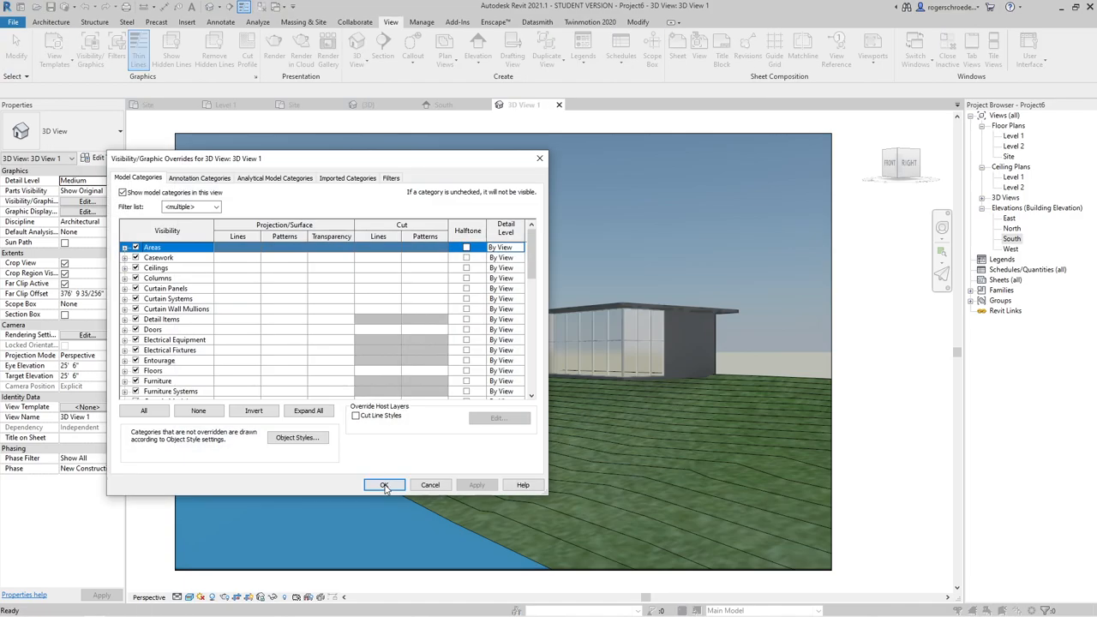
scroll("down", 3)
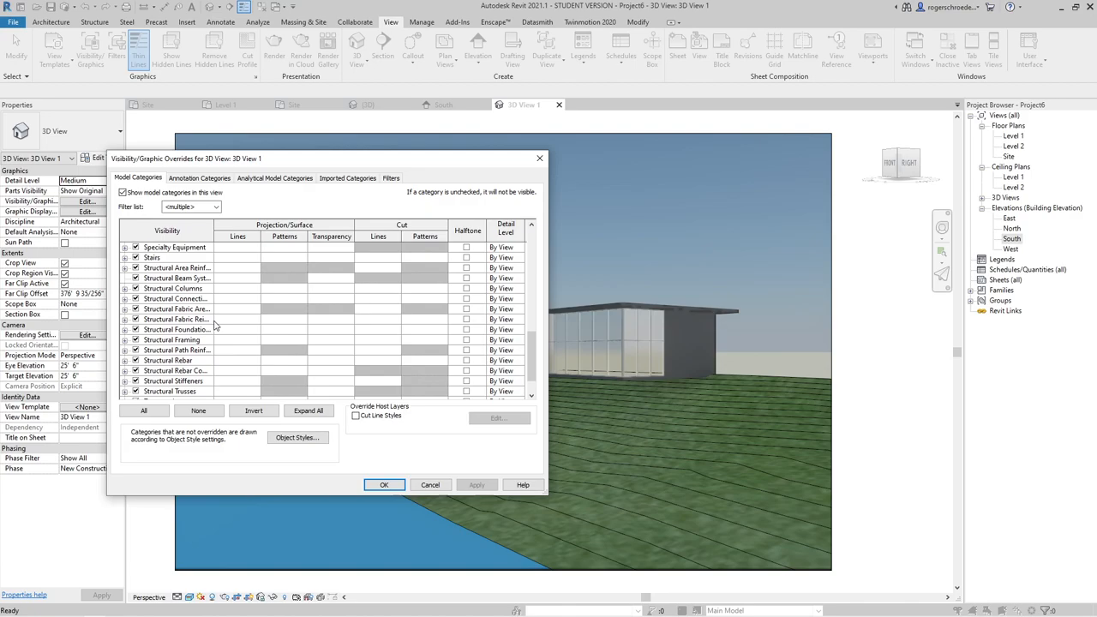
scroll("down", 3)
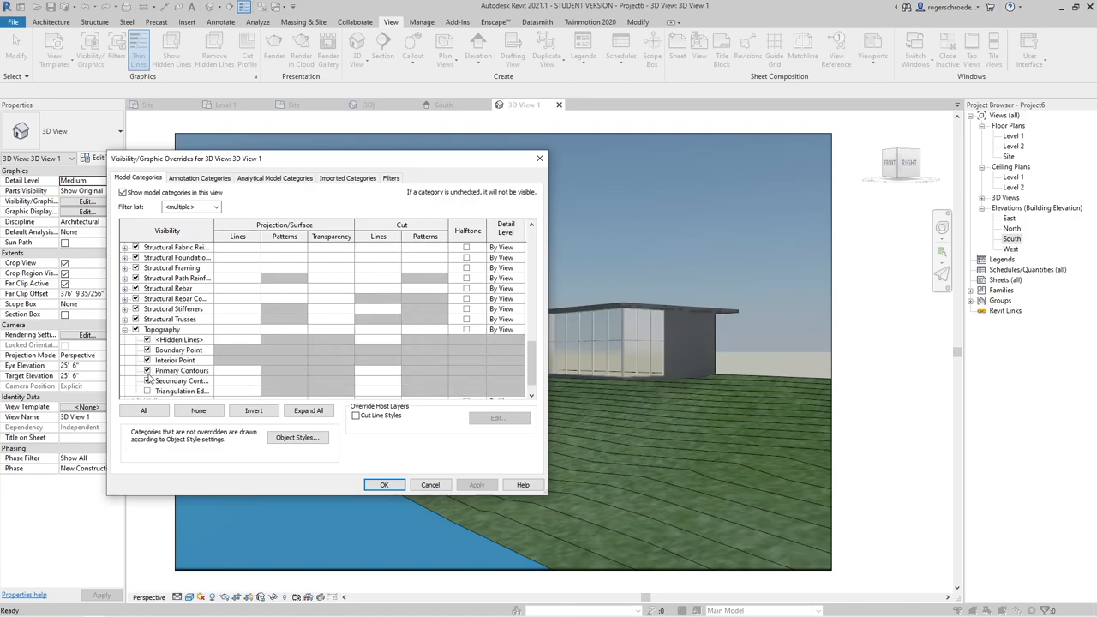
left_click(181, 381)
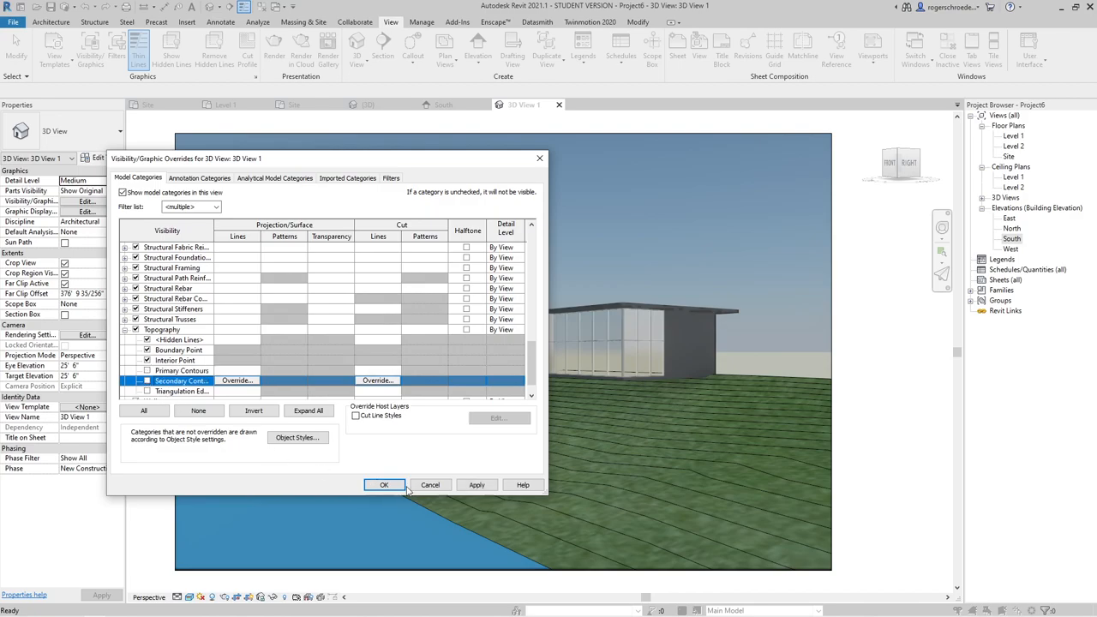
left_click(384, 483)
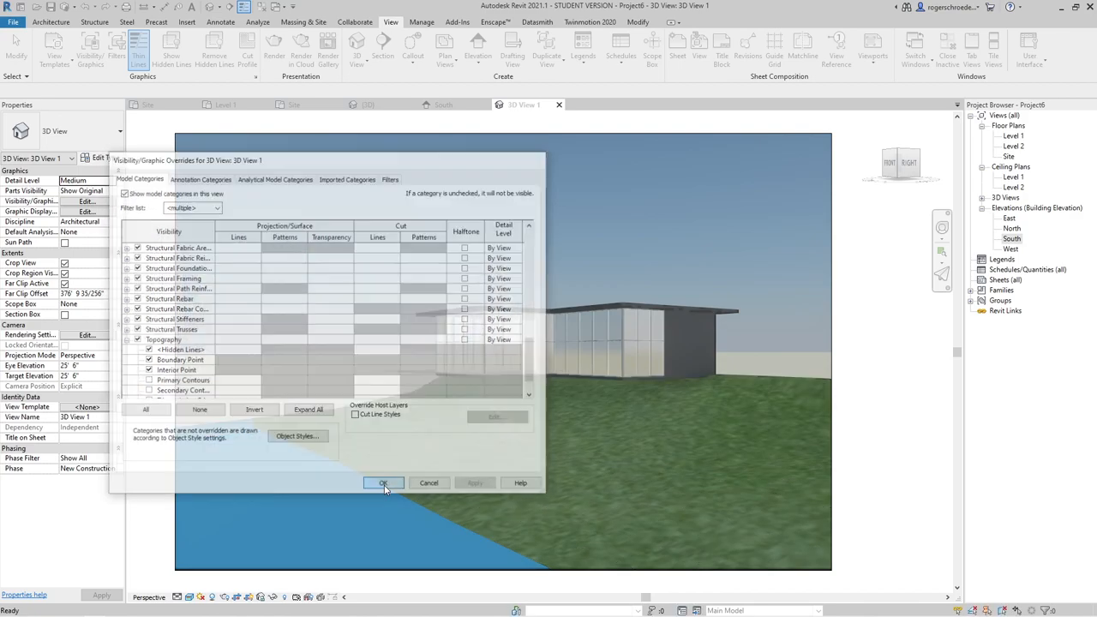
left_click(384, 484)
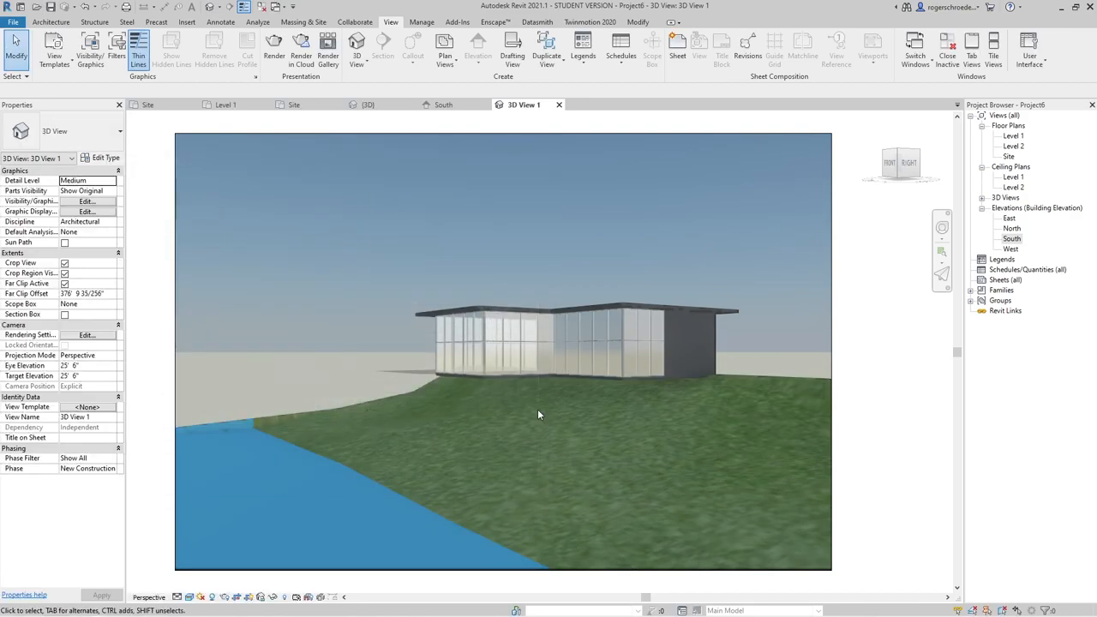
Step: Orbit the 3D view to frame the glass building more directly
left_click_drag(538, 415, 524, 462)
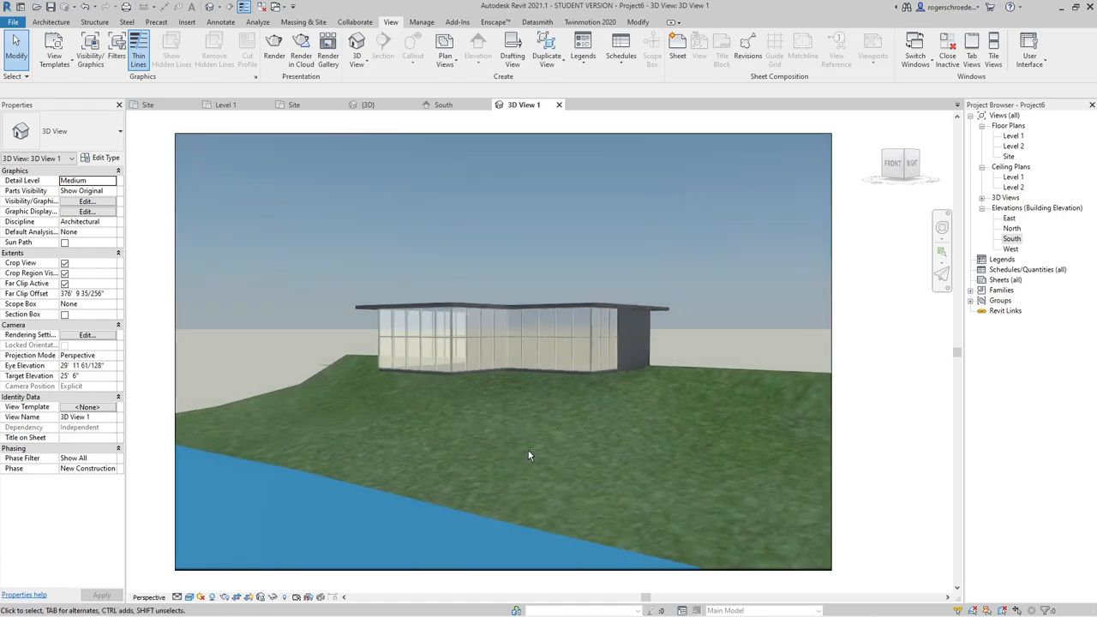
mouse_move(456, 279)
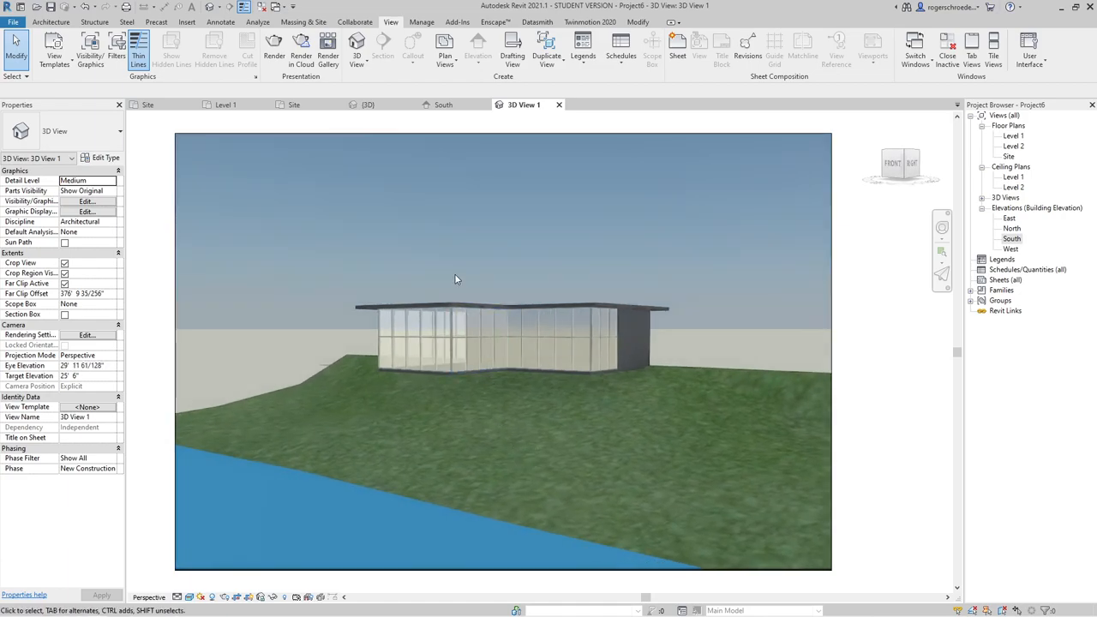
mouse_move(227, 104)
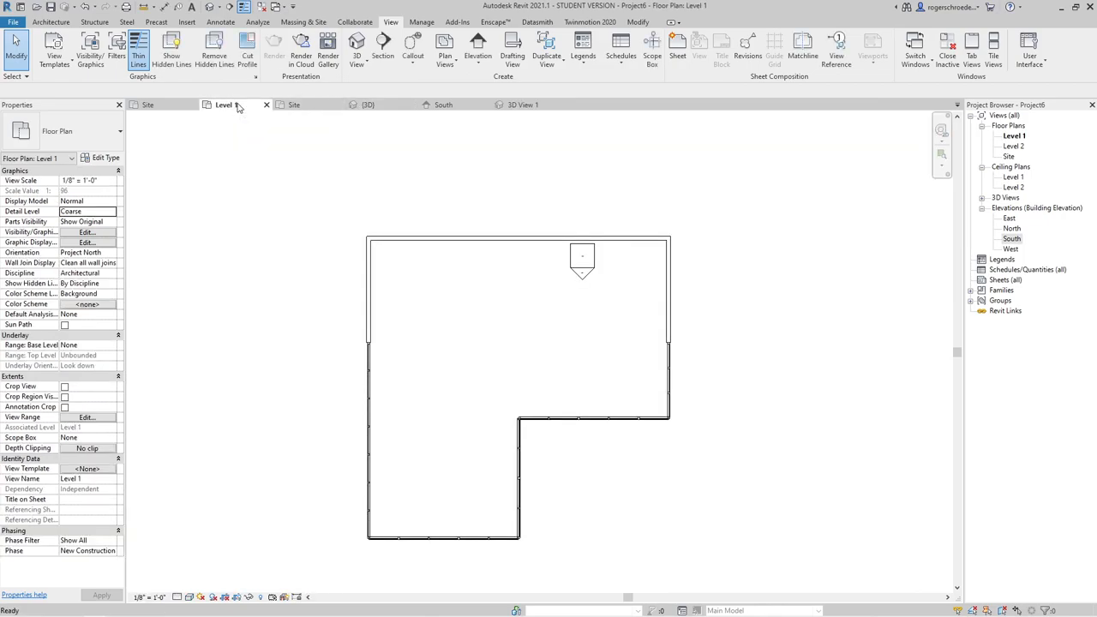
Step: Start a Generic 12" wall set to extend 10' downward below Level 1
left_click(55, 20)
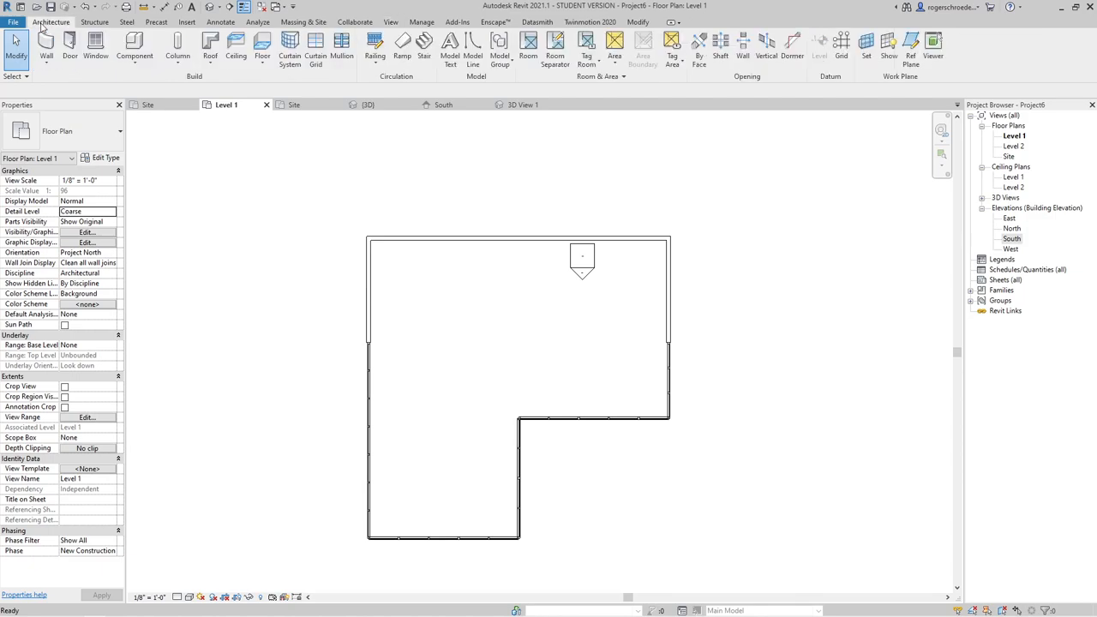
left_click(67, 42)
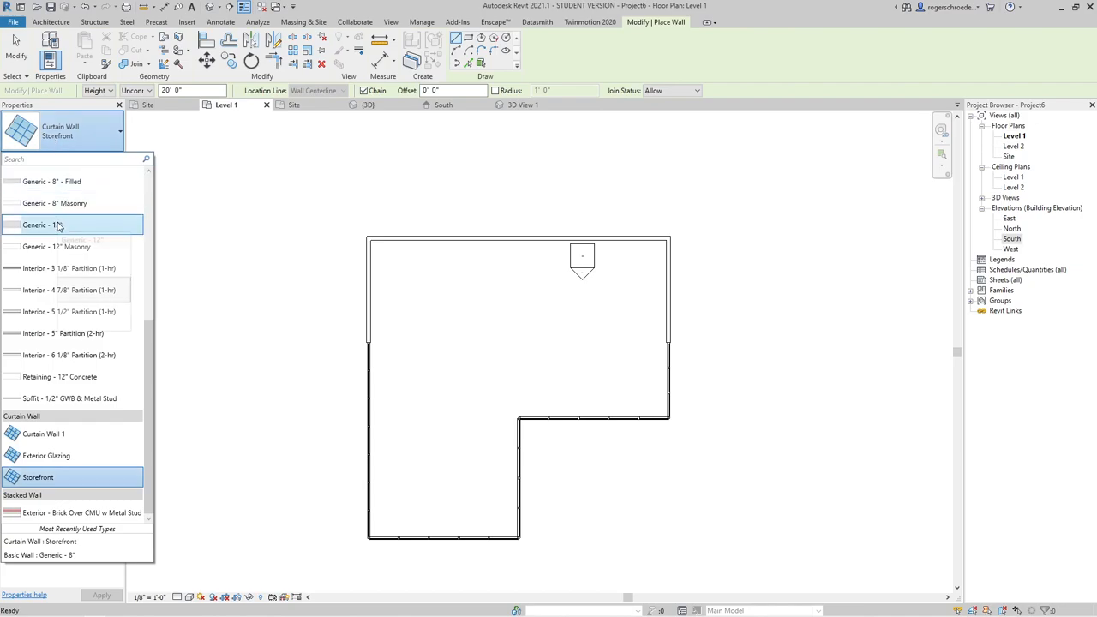
left_click(55, 224)
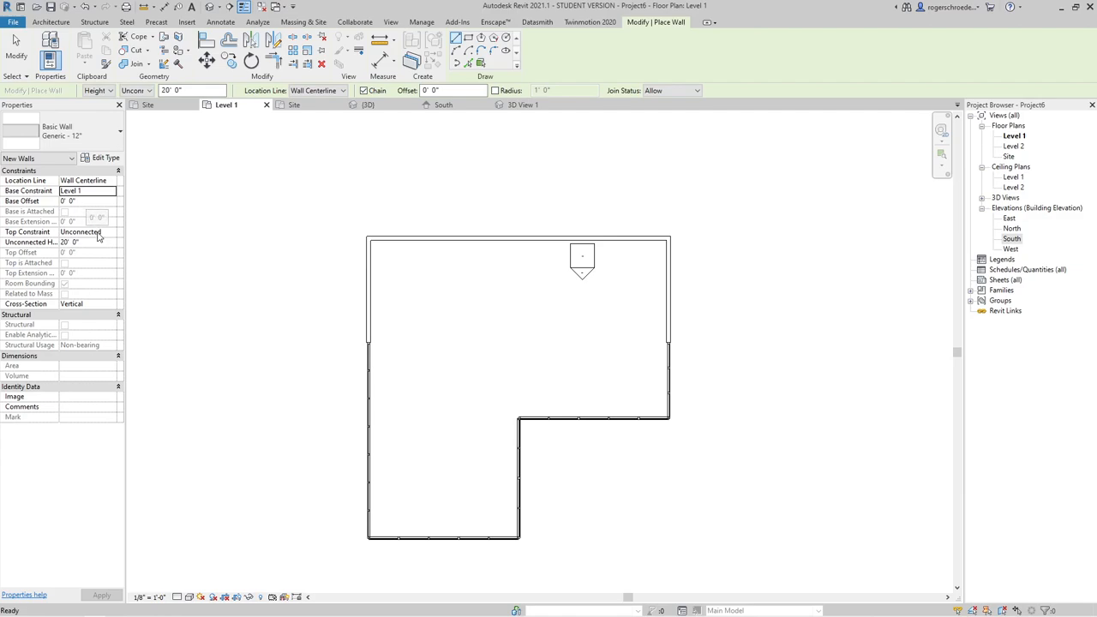
mouse_move(100, 237)
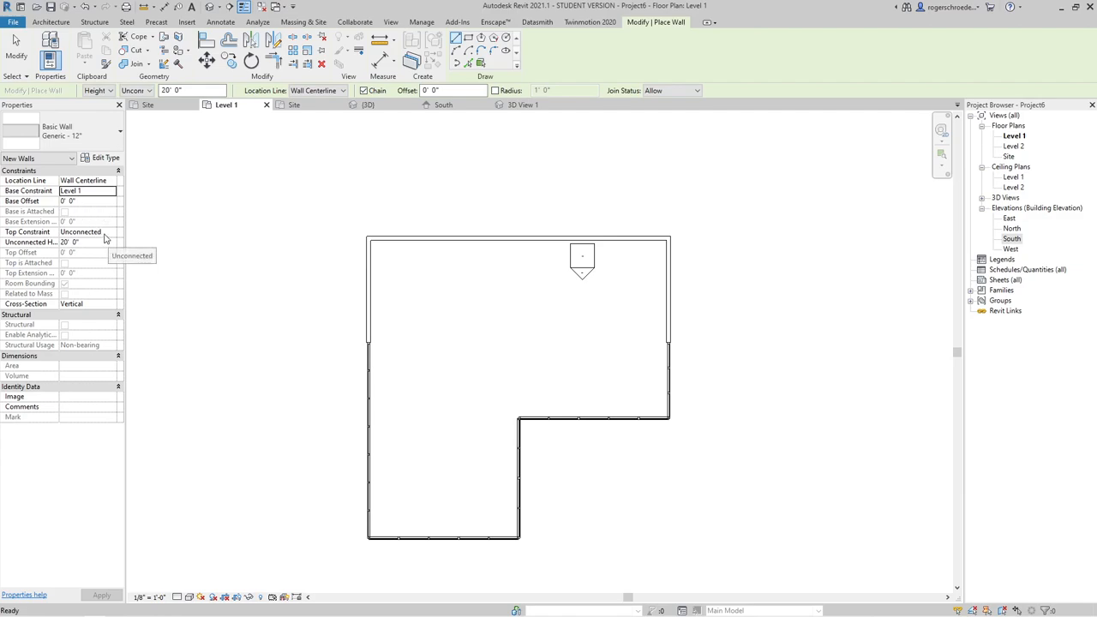
left_click(113, 92)
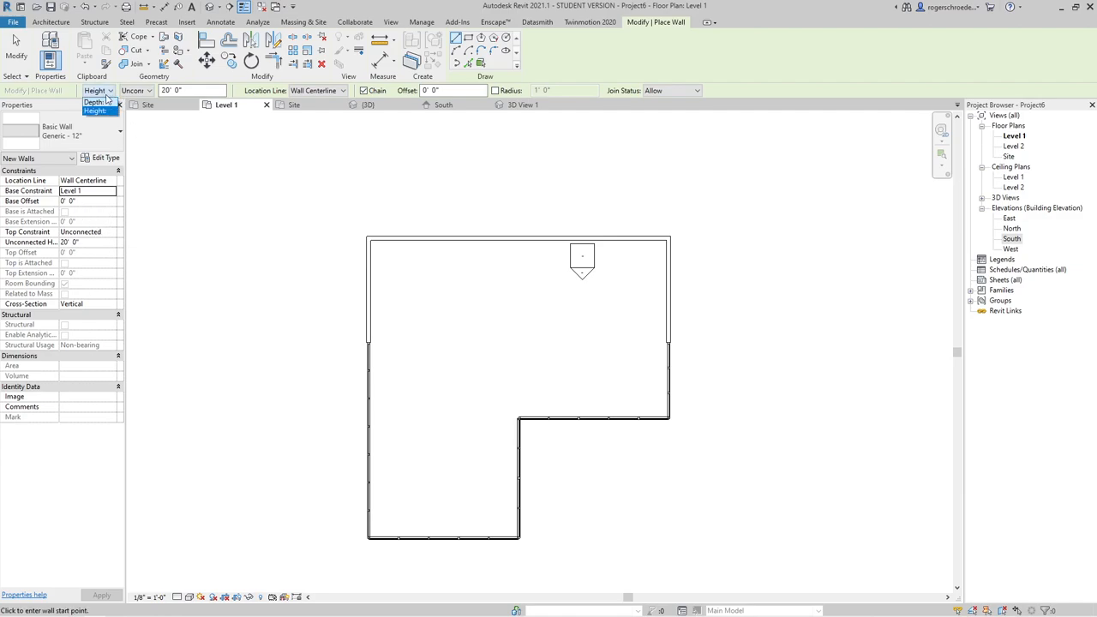
left_click(100, 103)
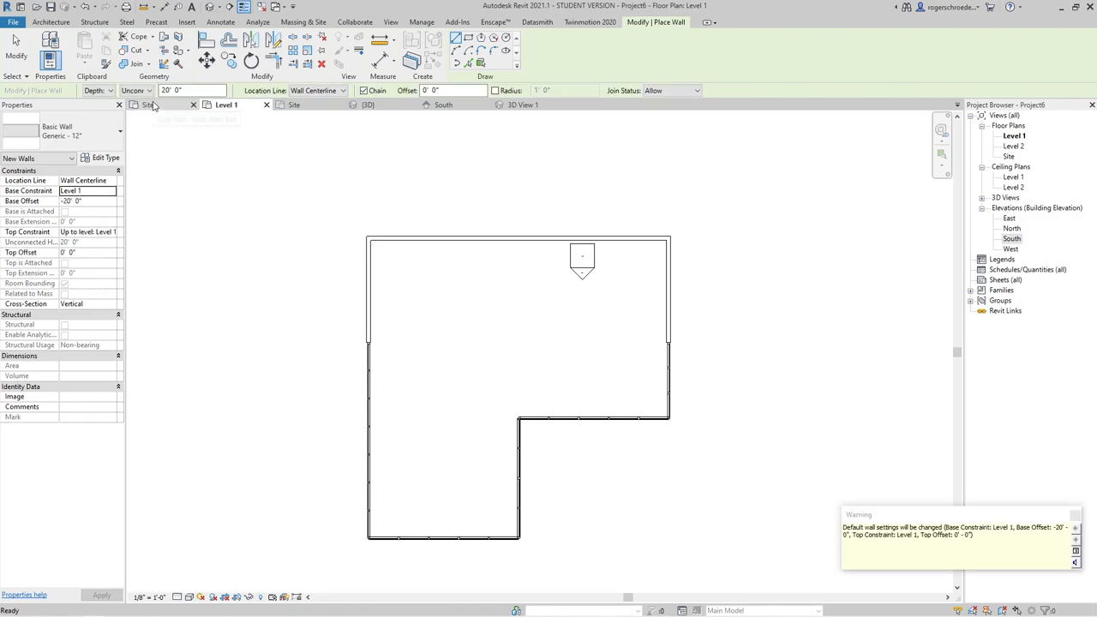
mouse_move(151, 110)
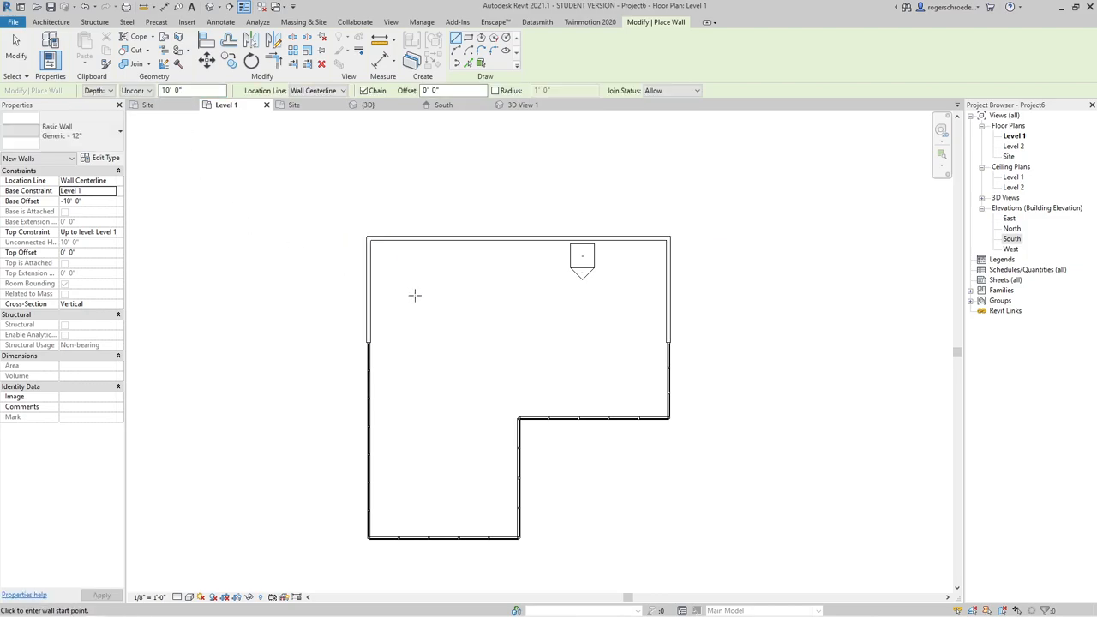
Step: Draw the support walls inside the building footprint and view them in 3D View 1
left_click(432, 298)
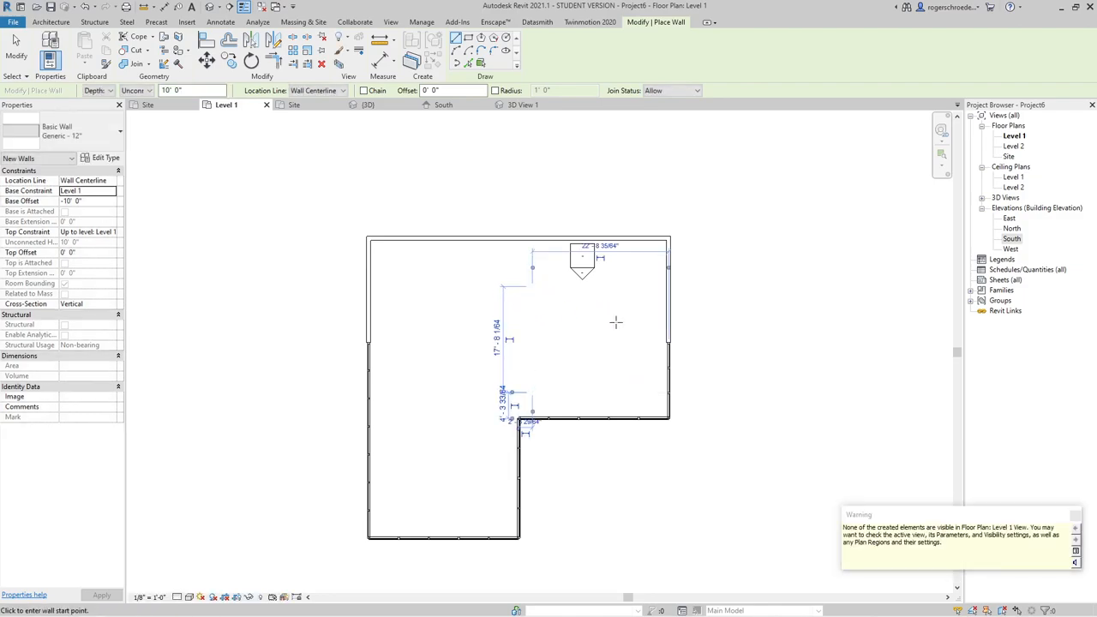
mouse_move(631, 271)
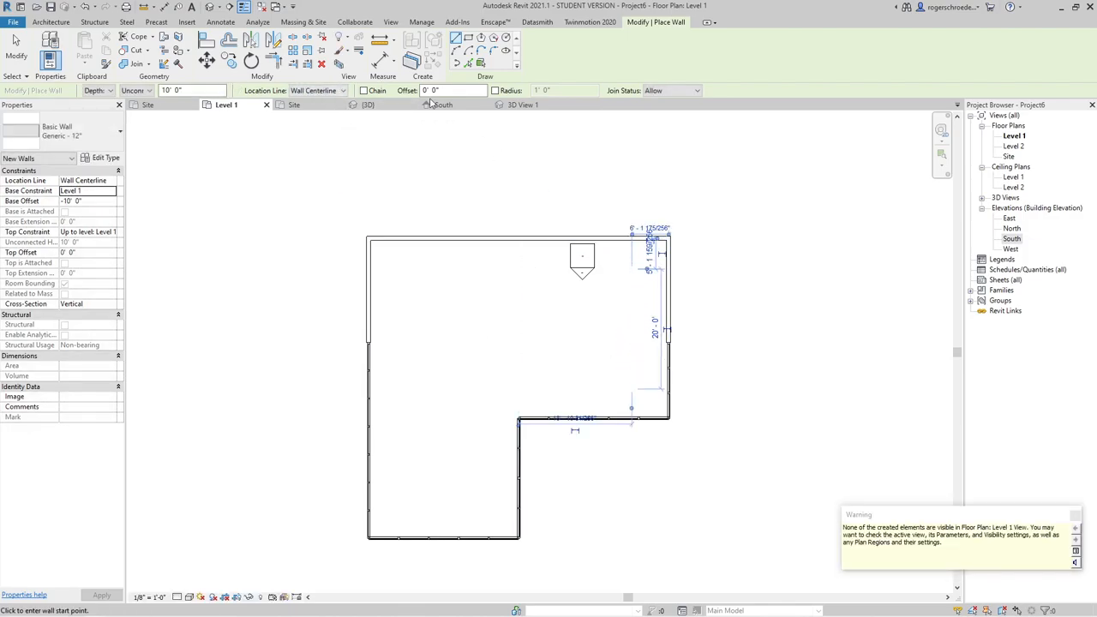
left_click(522, 104)
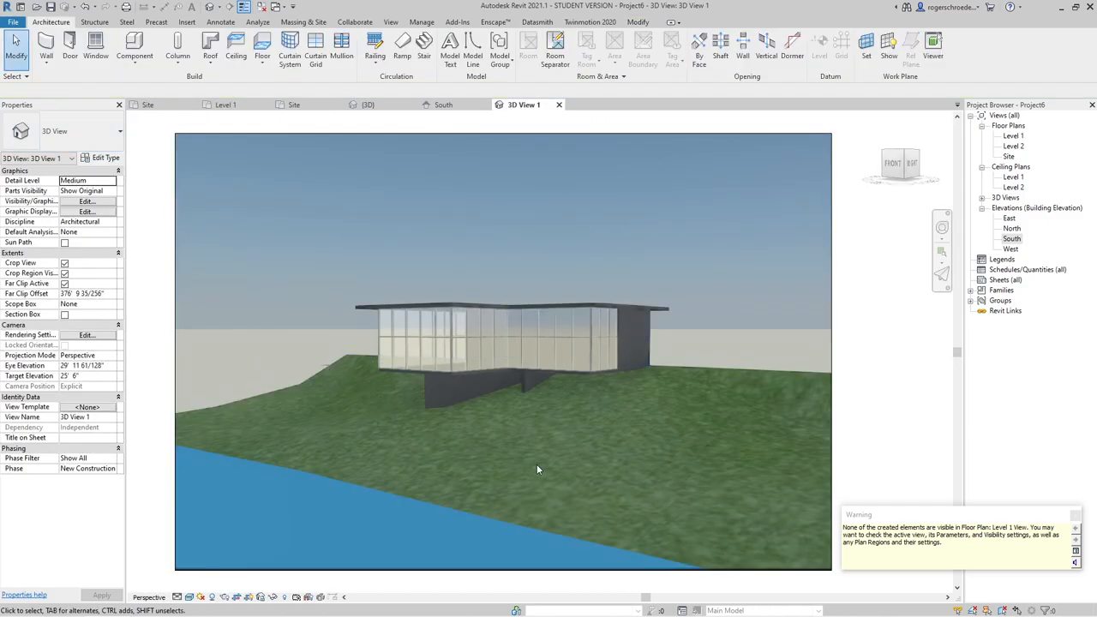
Step: Orbit 3D View 1 to inspect the support walls under the building from the water side
left_click_drag(538, 469, 494, 412)
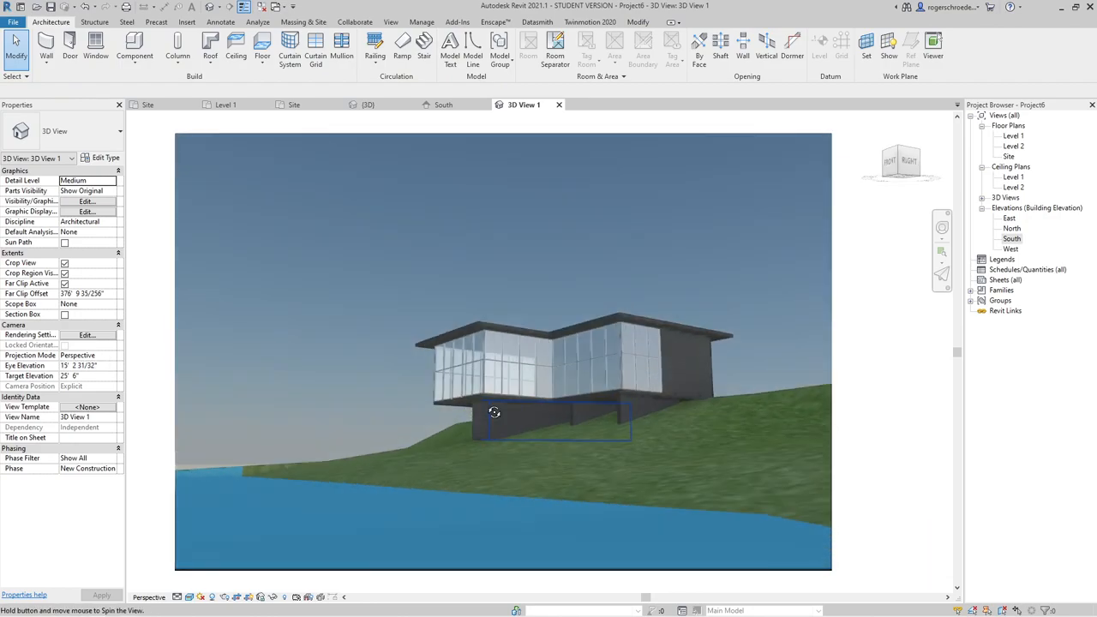
left_click_drag(494, 411, 727, 455)
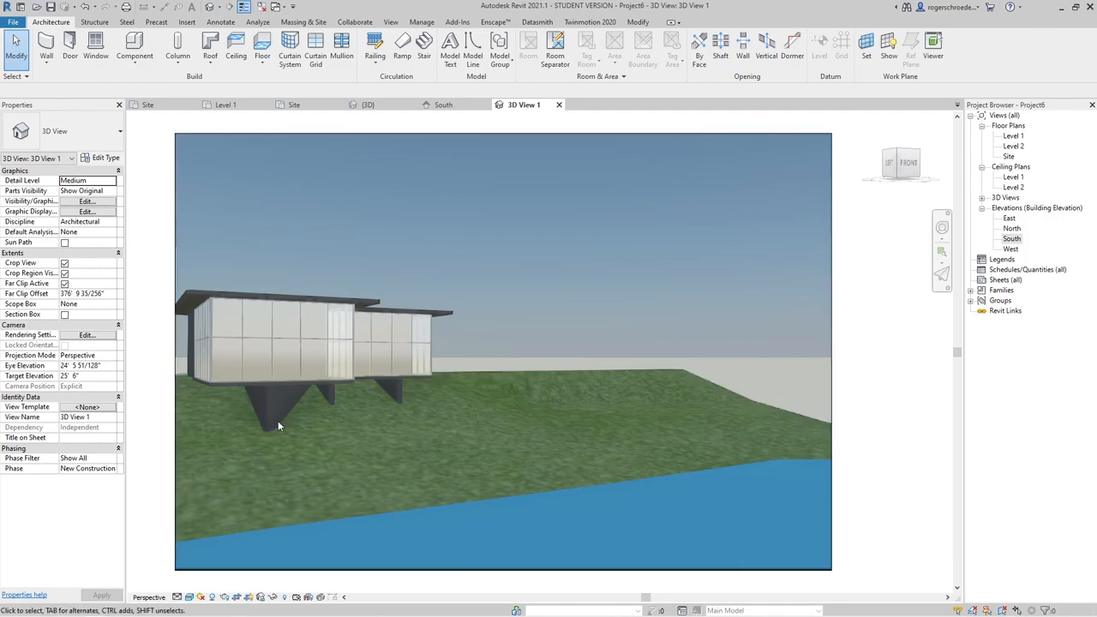
left_click(288, 416)
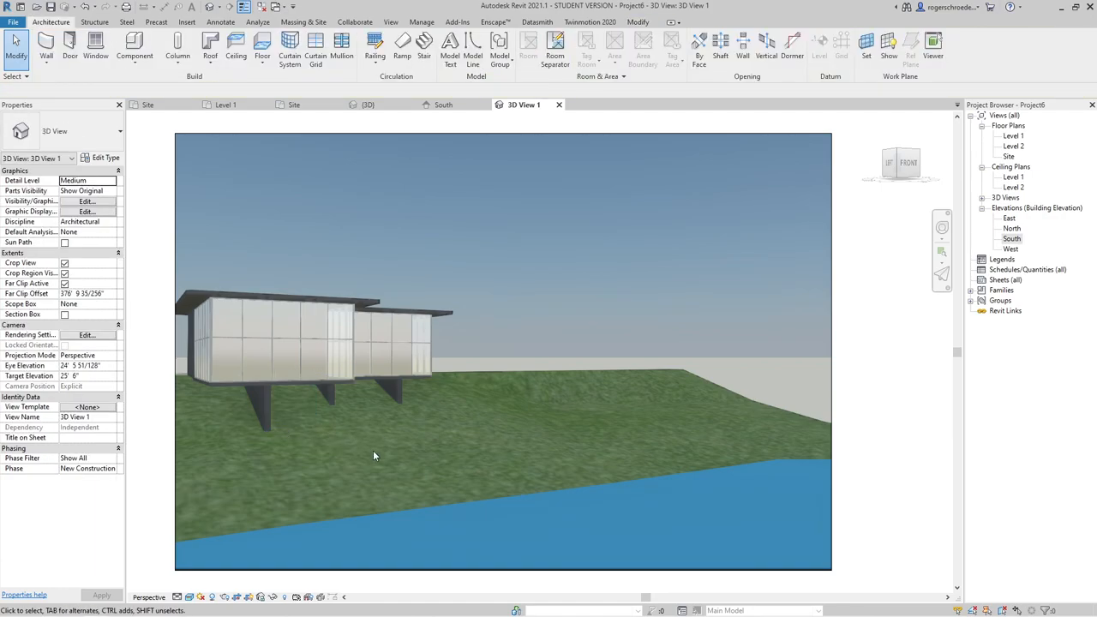
left_click_drag(374, 455, 268, 459)
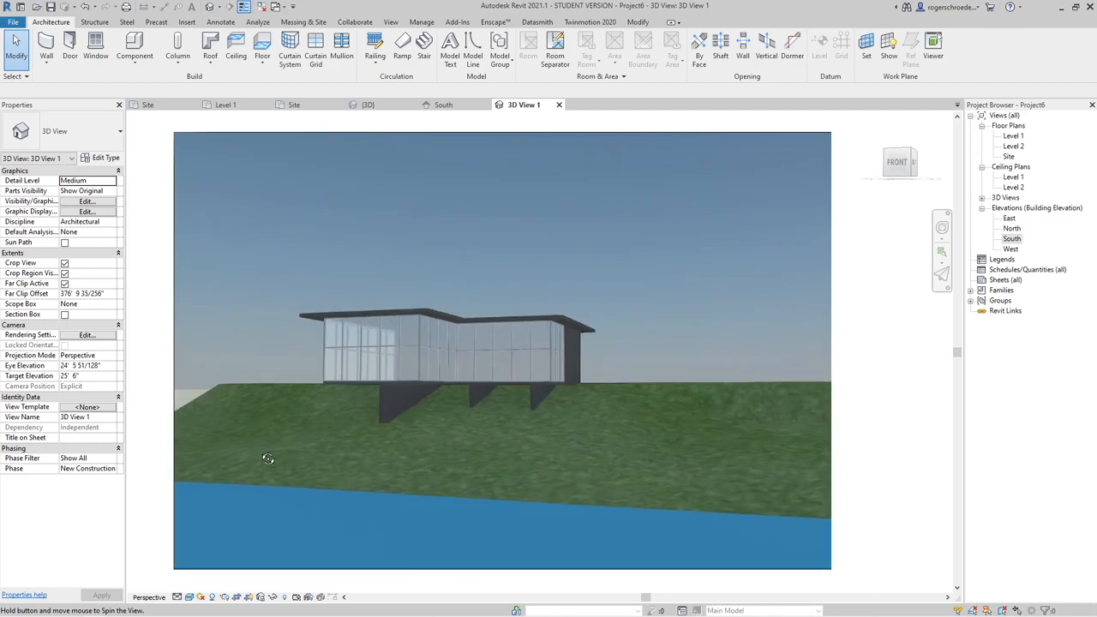
left_click_drag(267, 459, 240, 479)
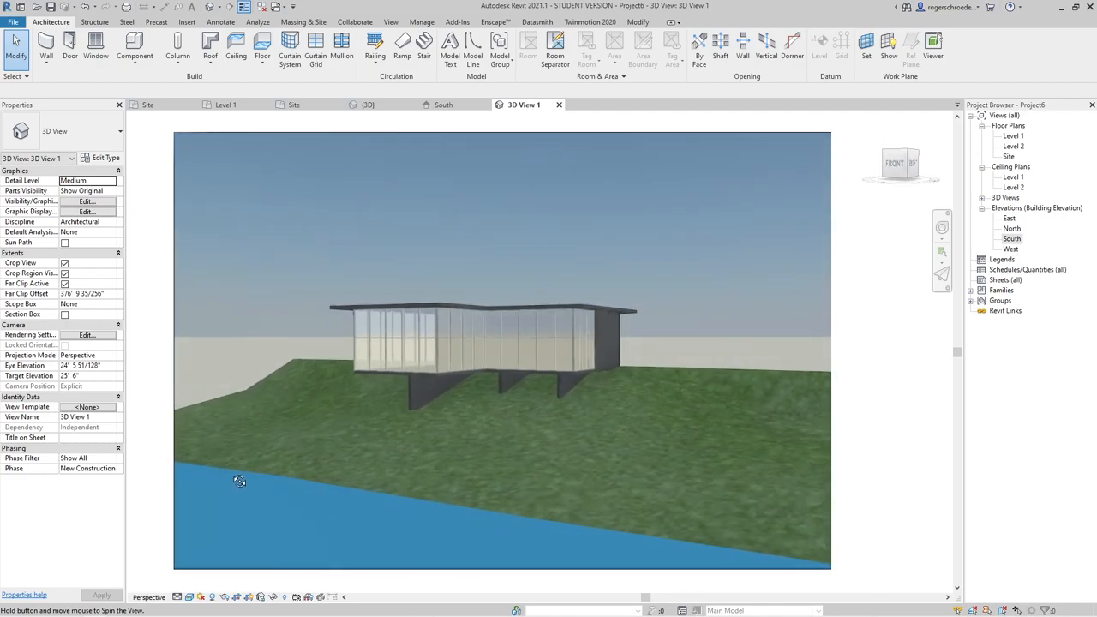
left_click_drag(240, 480, 213, 466)
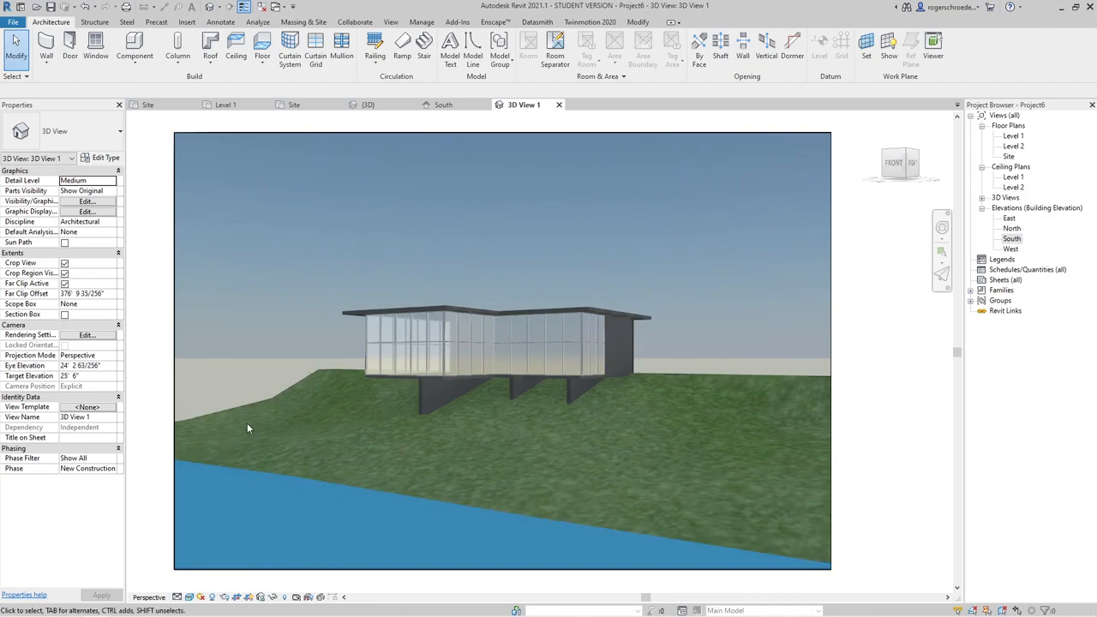
mouse_move(548, 394)
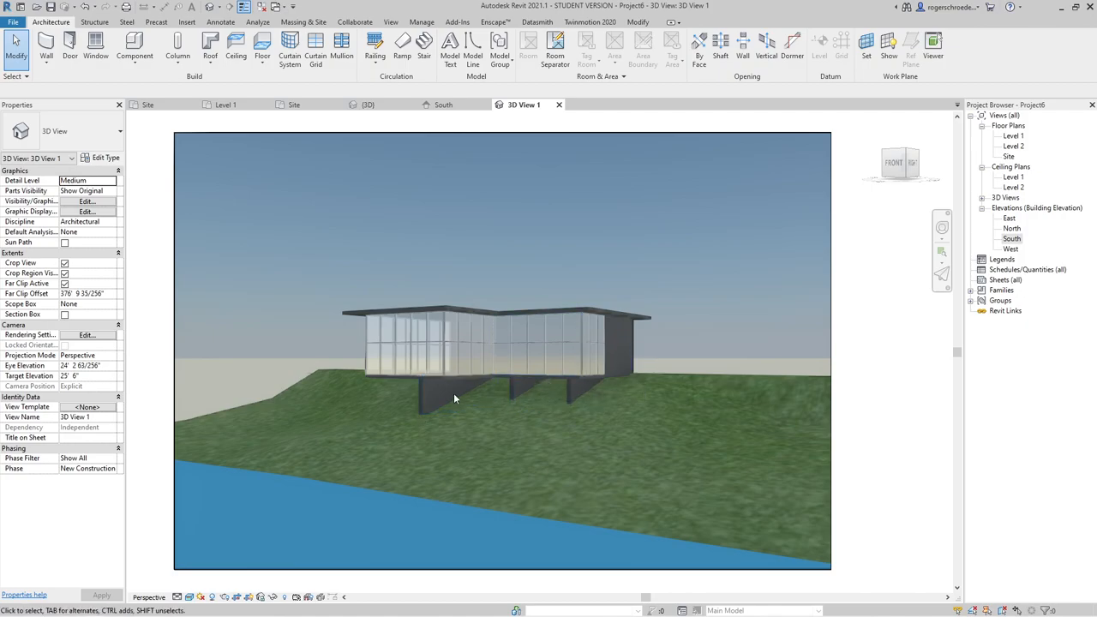
mouse_move(590, 431)
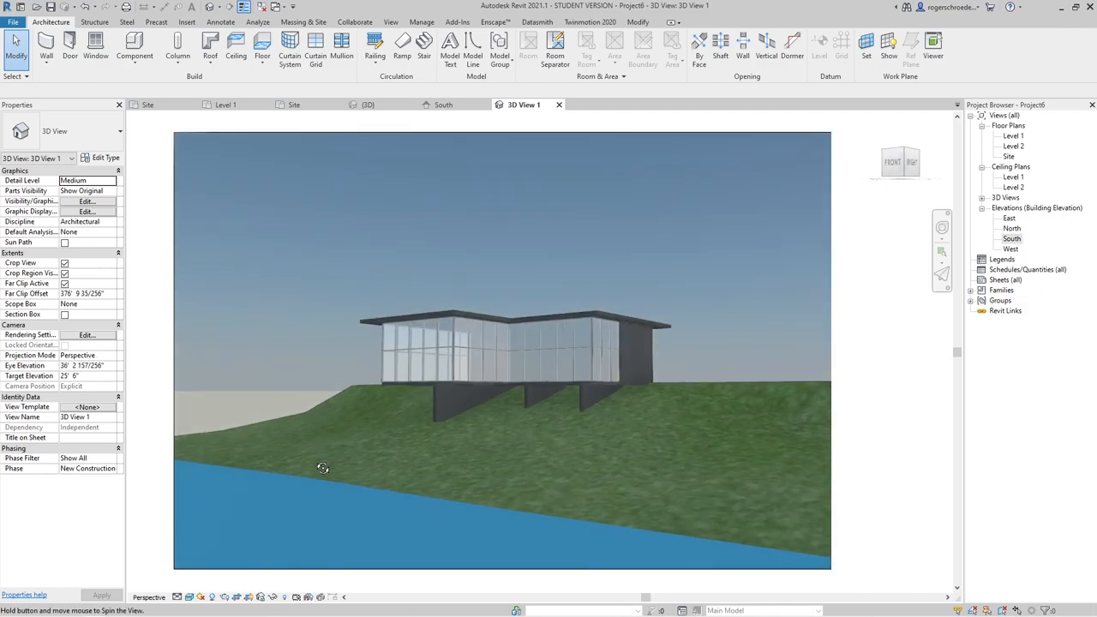
left_click_drag(322, 467, 346, 470)
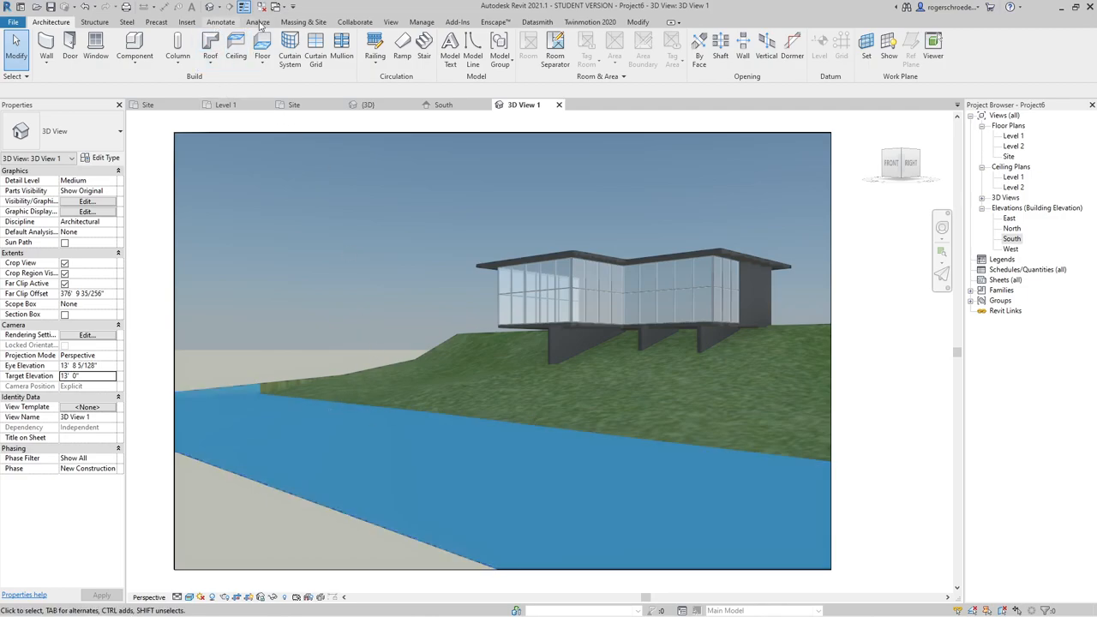
left_click(303, 21)
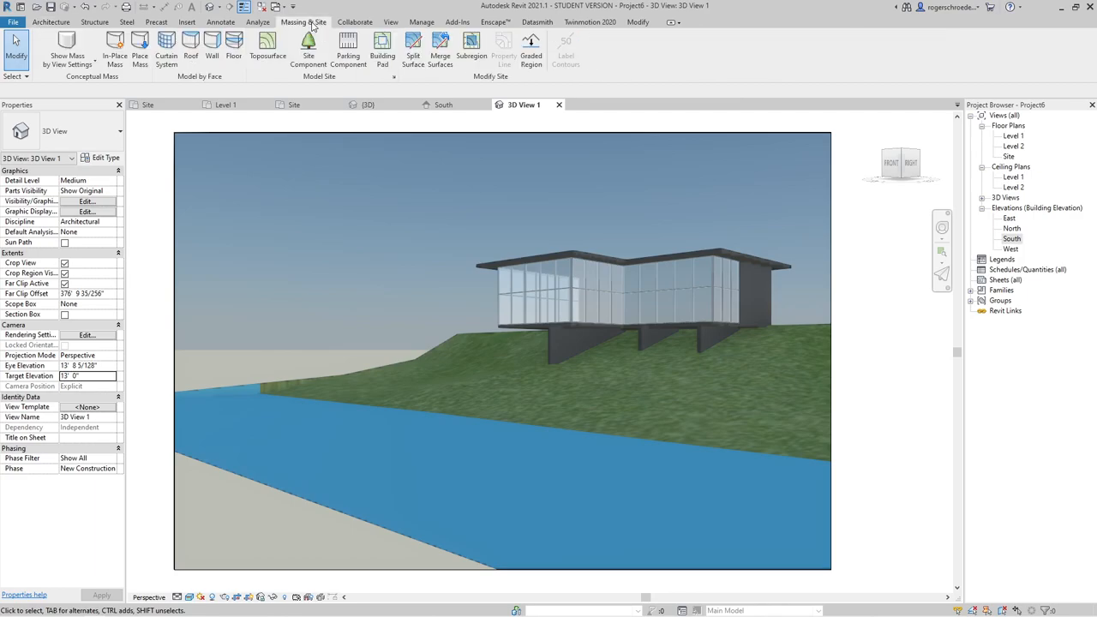
Step: Choose a deciduous RPC tree type, such as Lombardy Poplar, as the site component to place
left_click(307, 45)
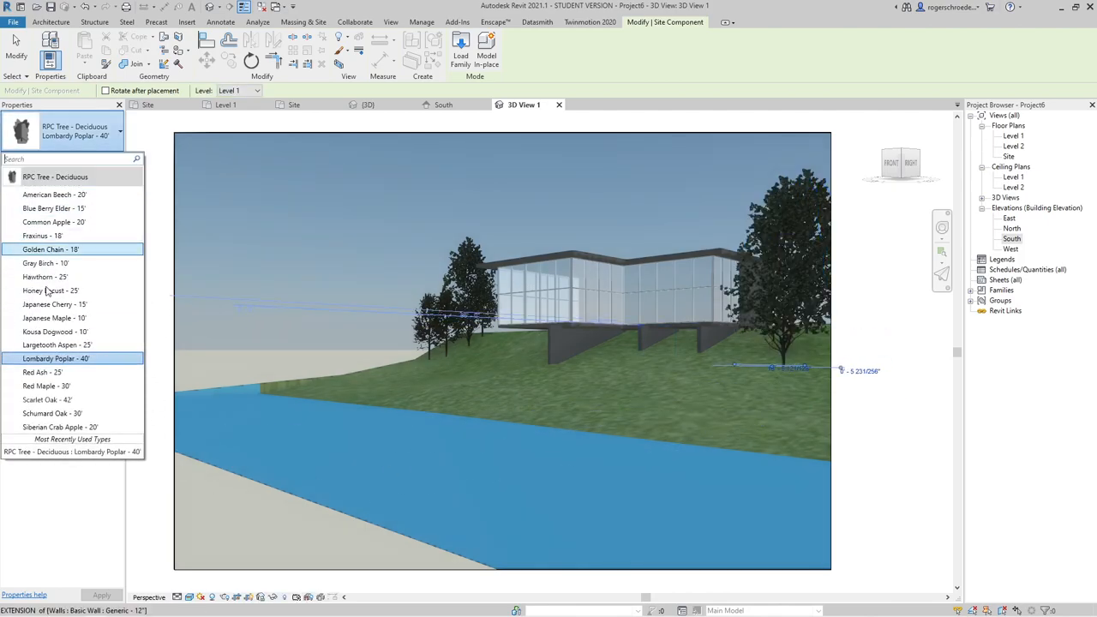
left_click(48, 237)
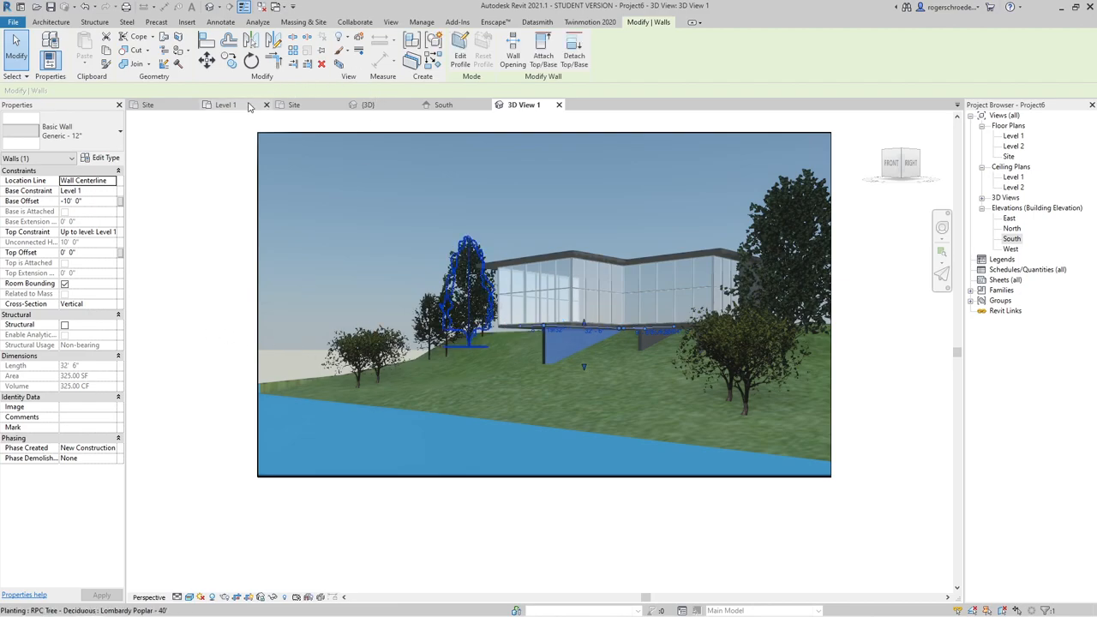
left_click(147, 105)
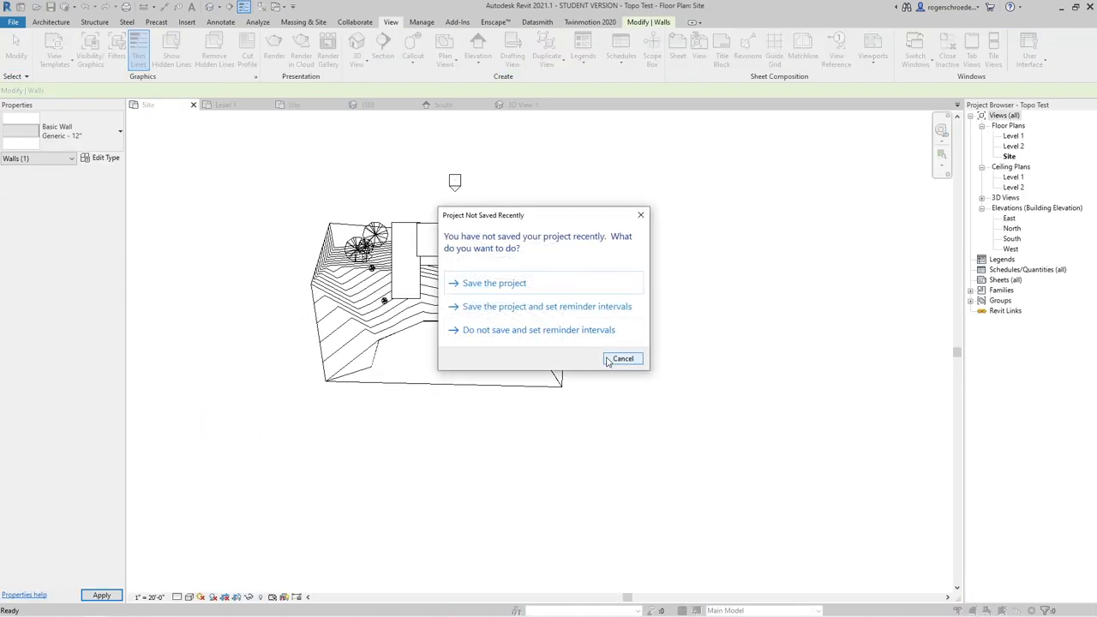
left_click(622, 358)
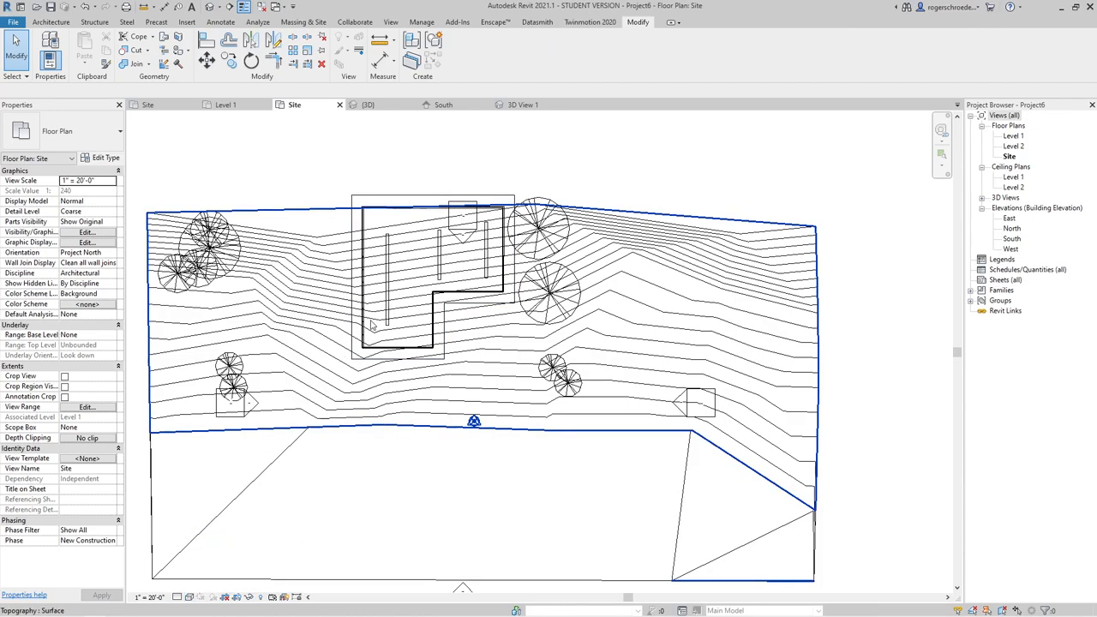
left_click(375, 323)
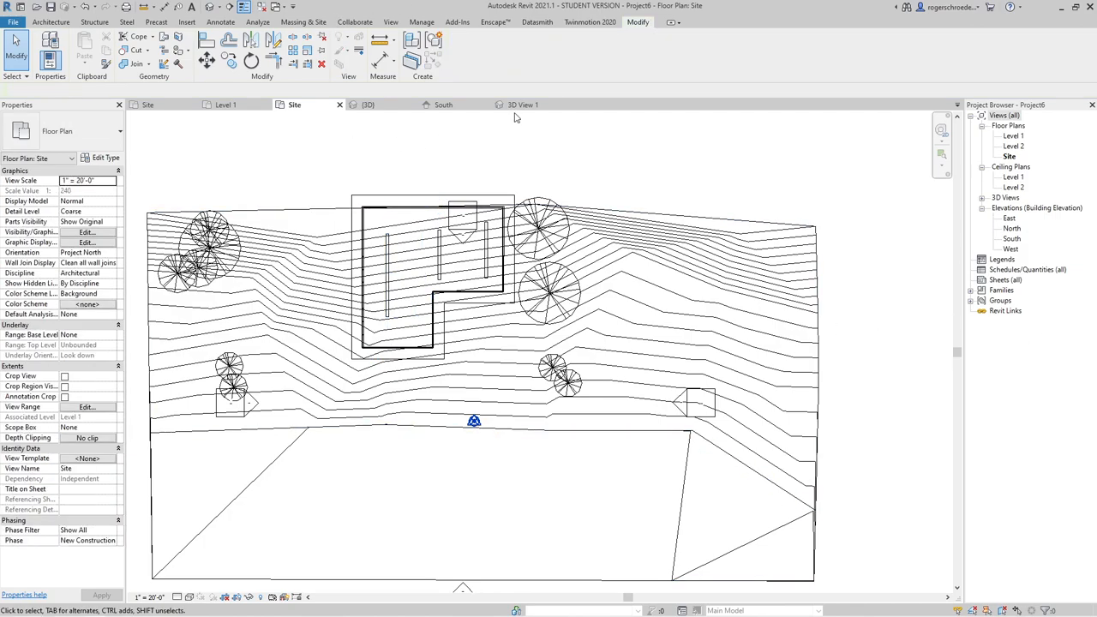
left_click(521, 105)
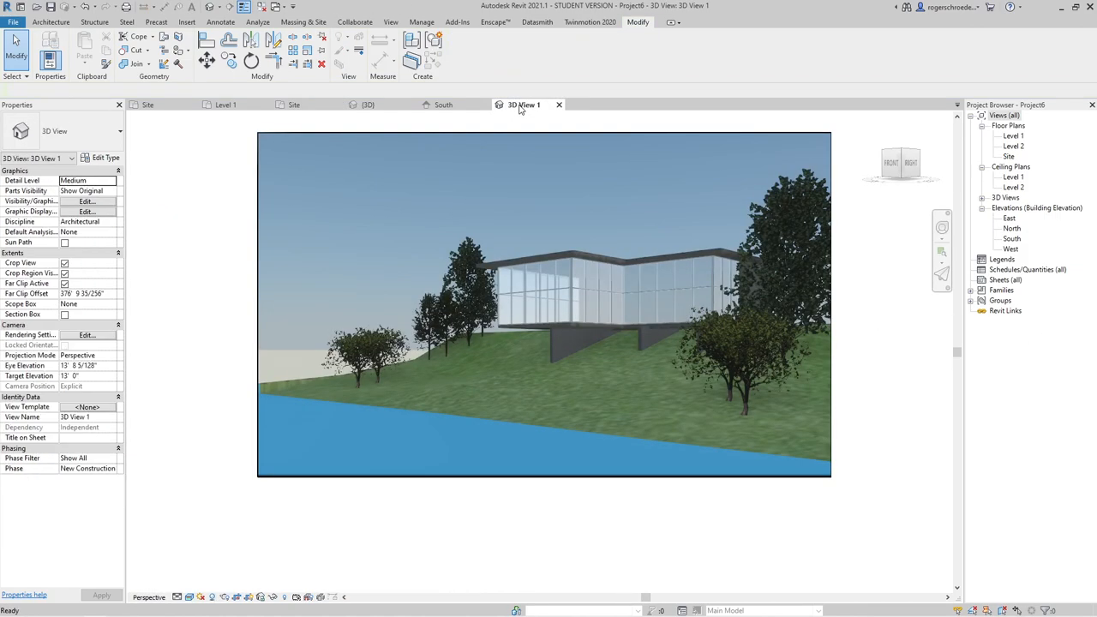